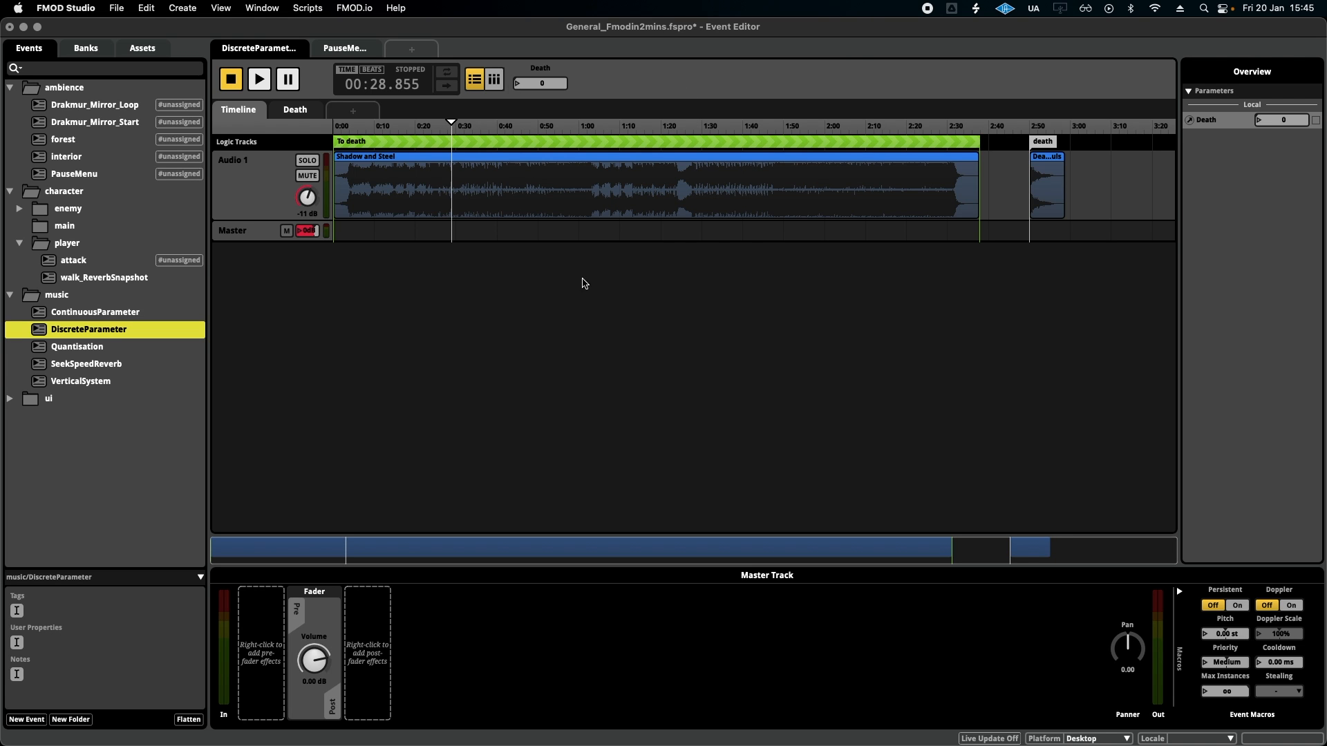
{"action": "mouse_move", "coordinate": [646, 277]}
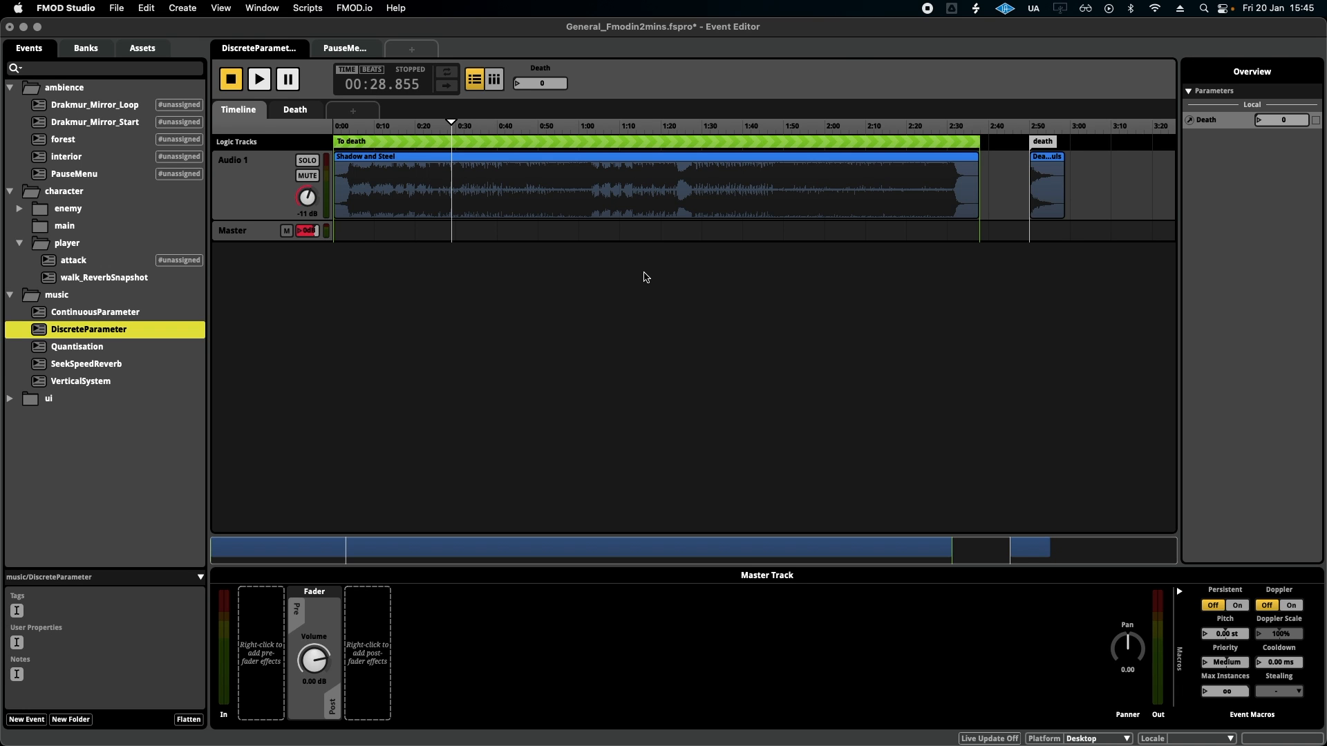
{"action": "mouse_move", "coordinate": [598, 265]}
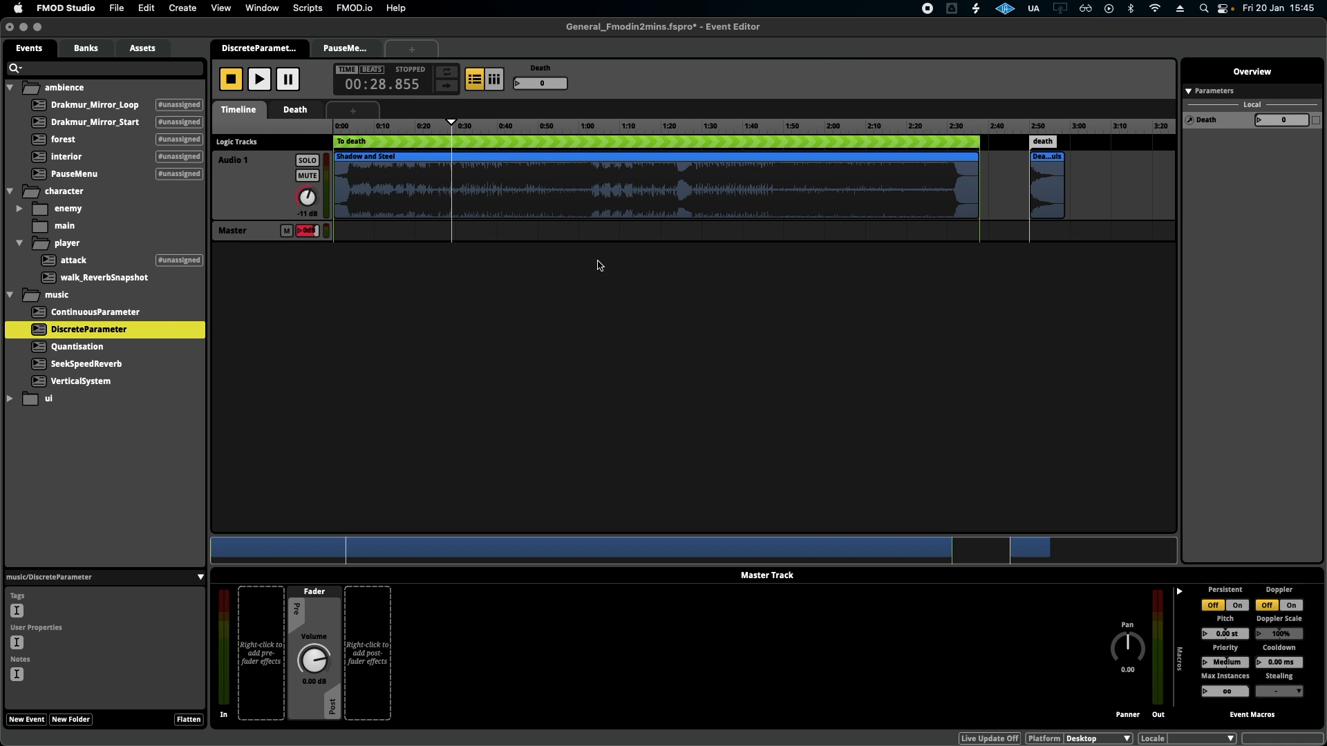
Step: Create an overriding snapshot named PauseMenu in the Mixer's Snapshots list
{"action": "left_click", "coordinate": [261, 8]}
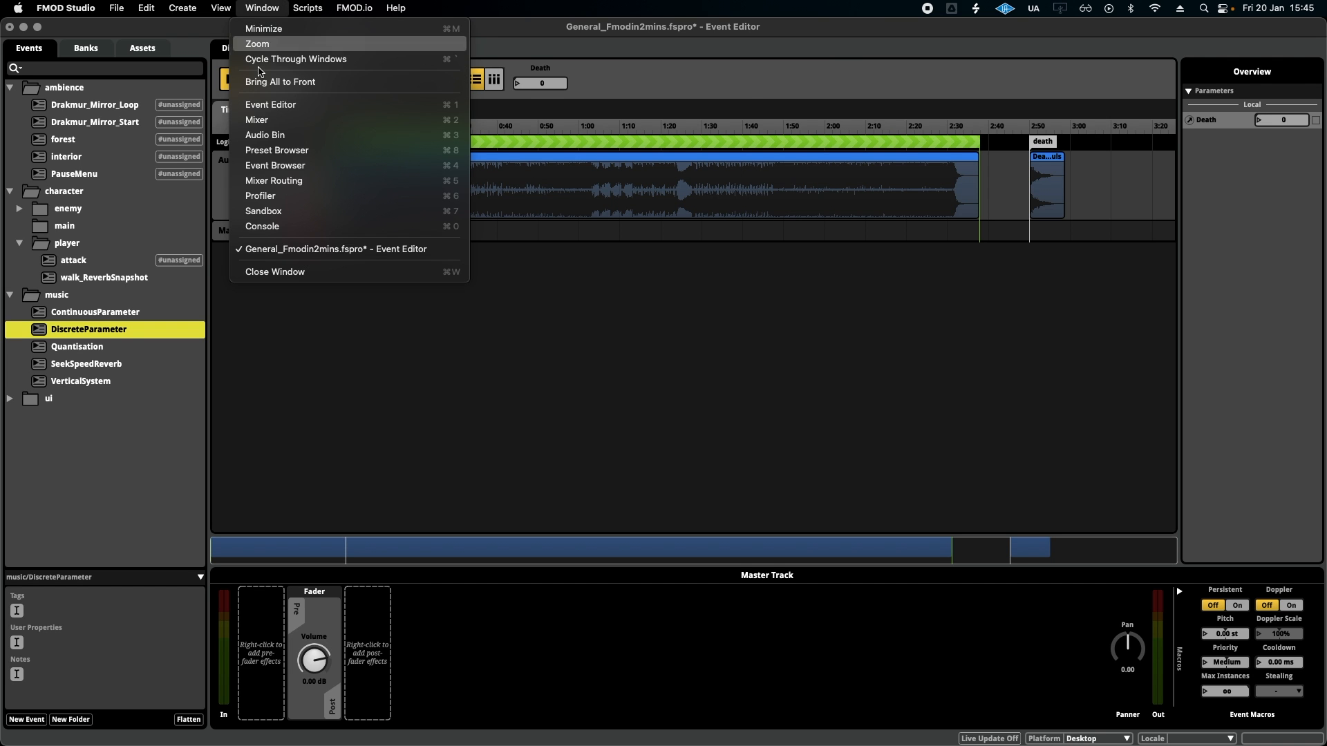
{"action": "left_click", "coordinate": [256, 119]}
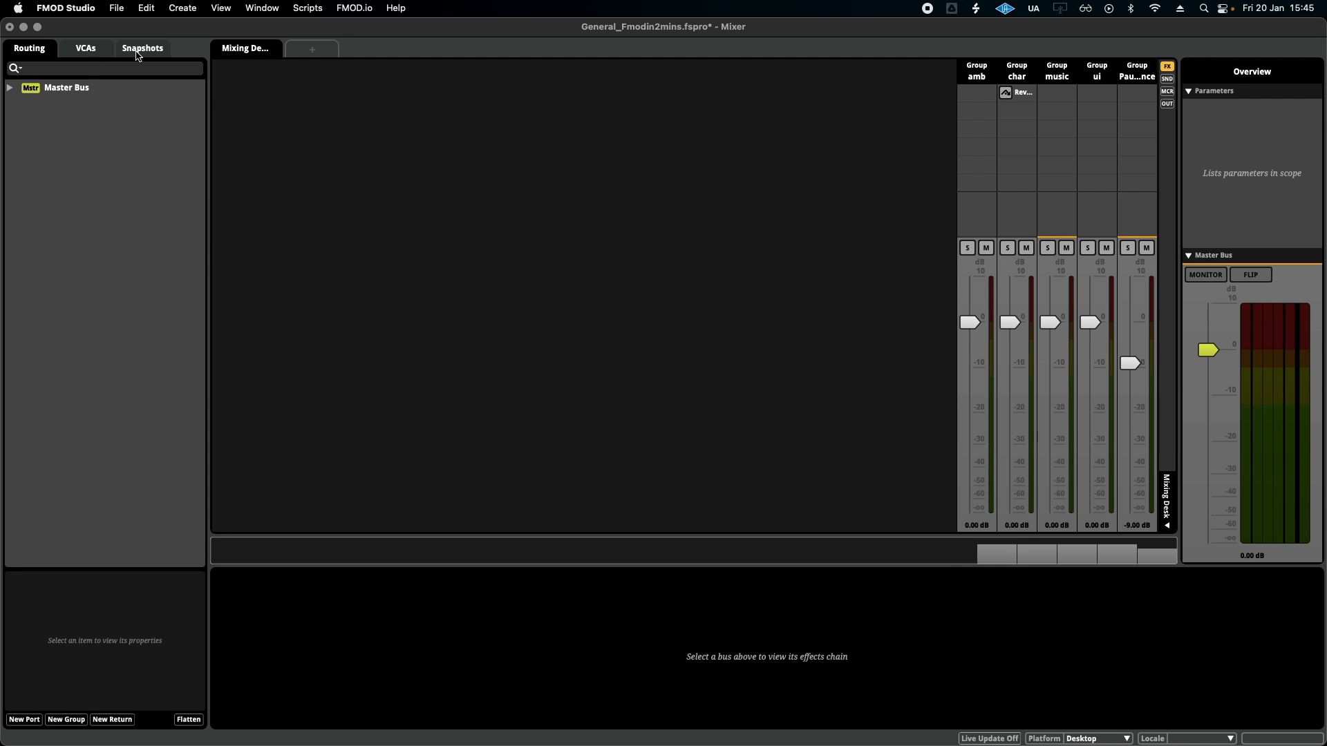
{"action": "left_click", "coordinate": [142, 48]}
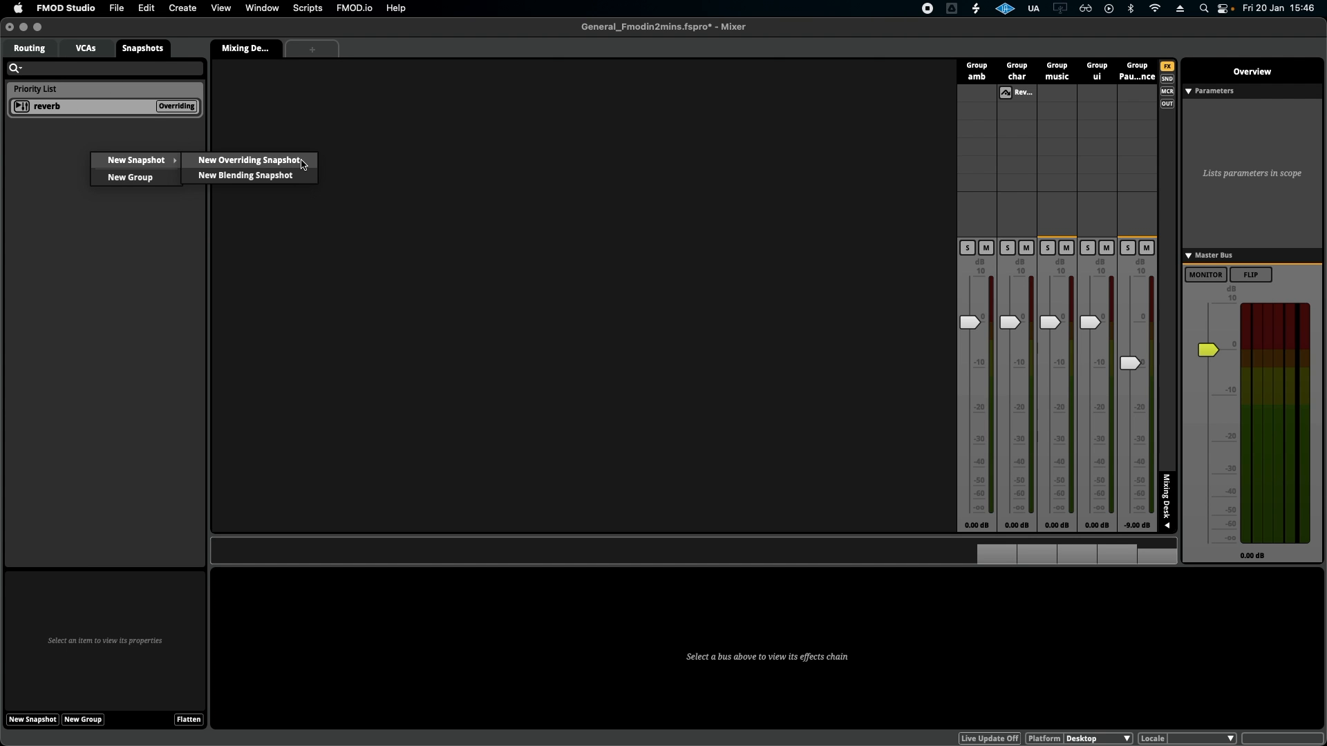
{"action": "left_click", "coordinate": [248, 159]}
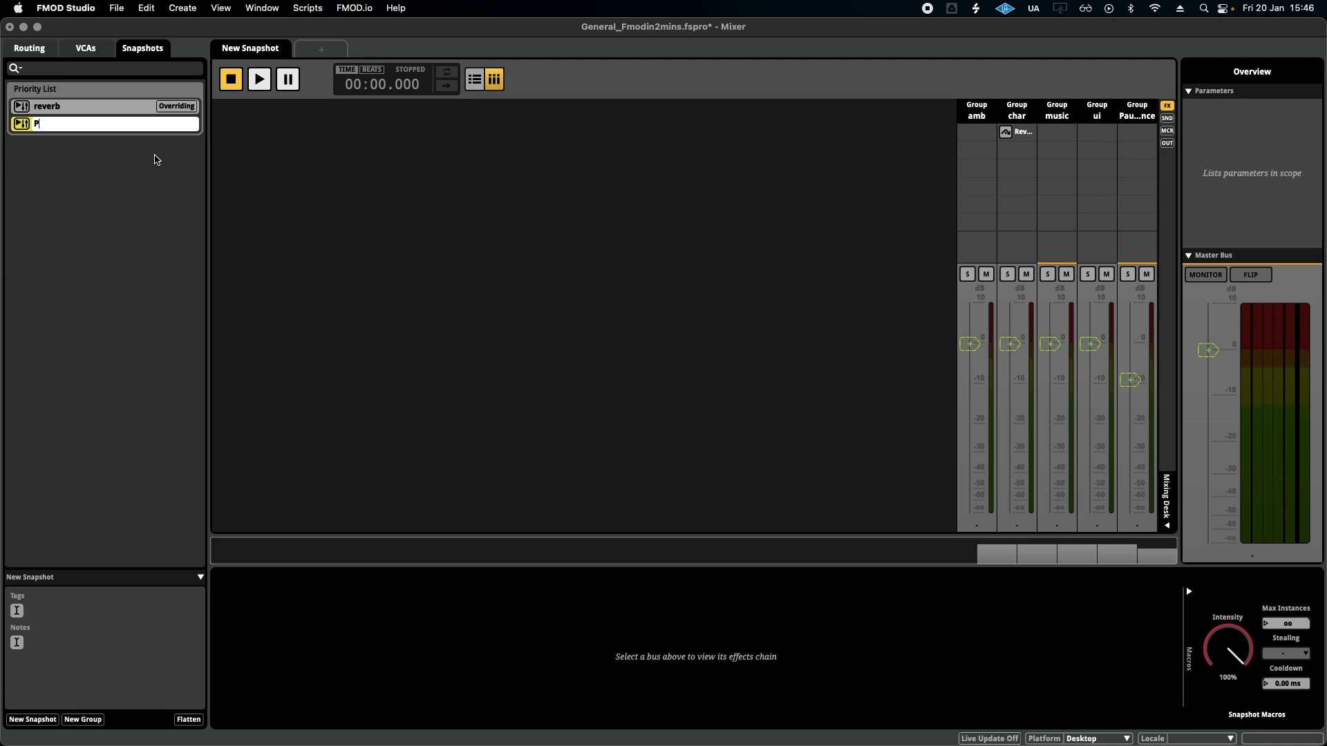
{"action": "type", "text": "PauseMenu"}
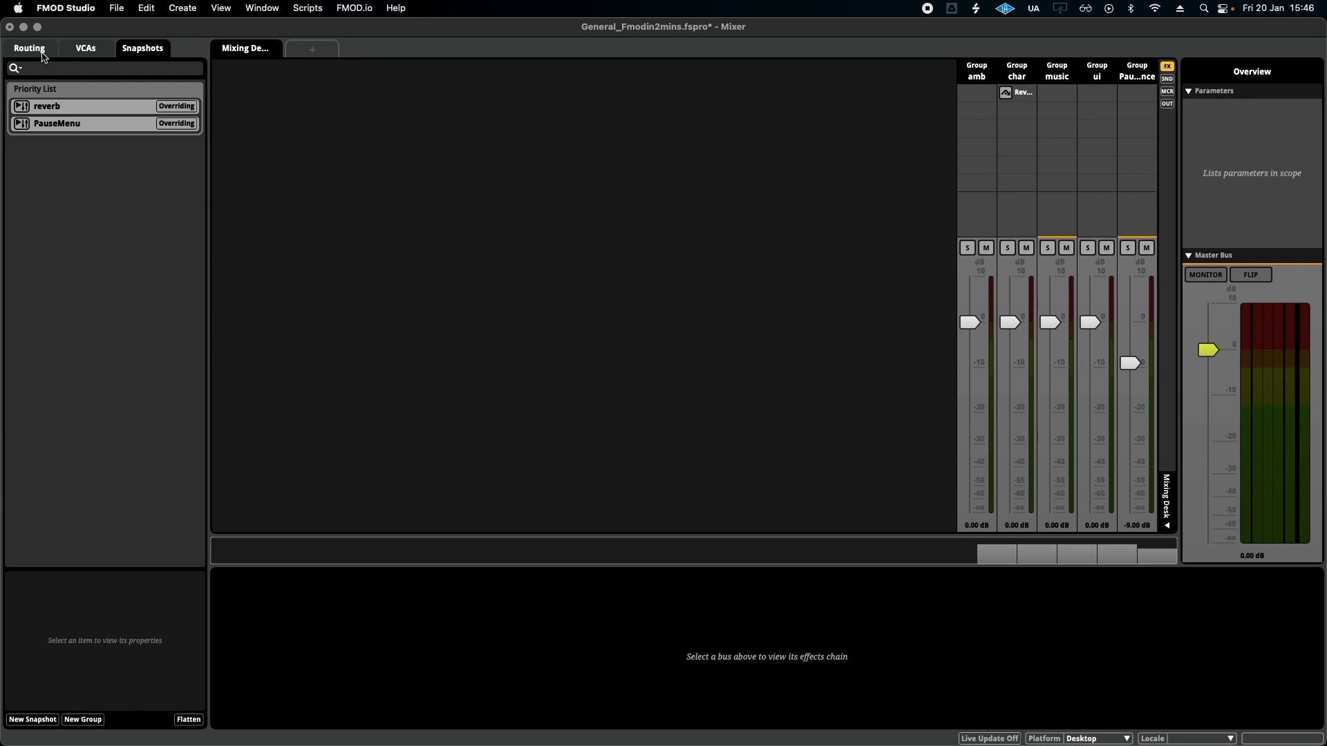
Step: Add an FMOD Lowpass Simple effect to the music group's post-fader slot
{"action": "left_click", "coordinate": [29, 48]}
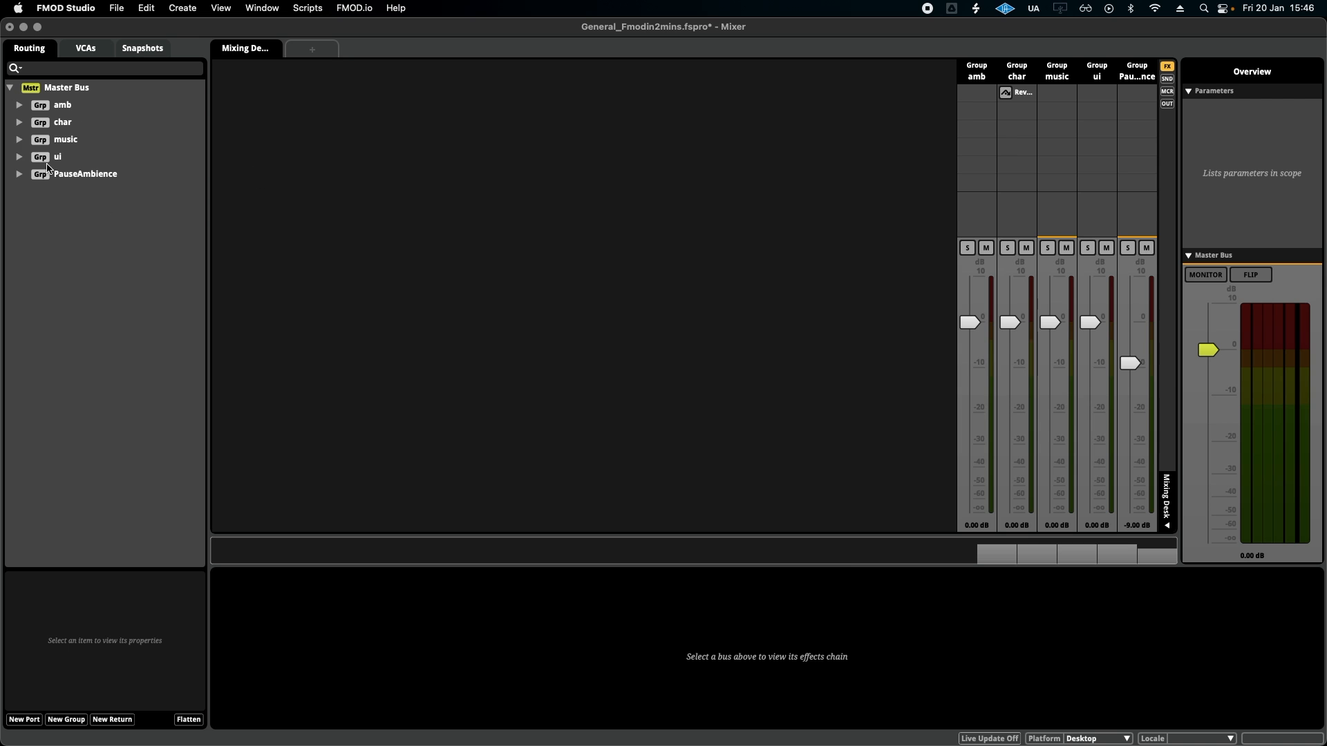
{"action": "left_click", "coordinate": [65, 139]}
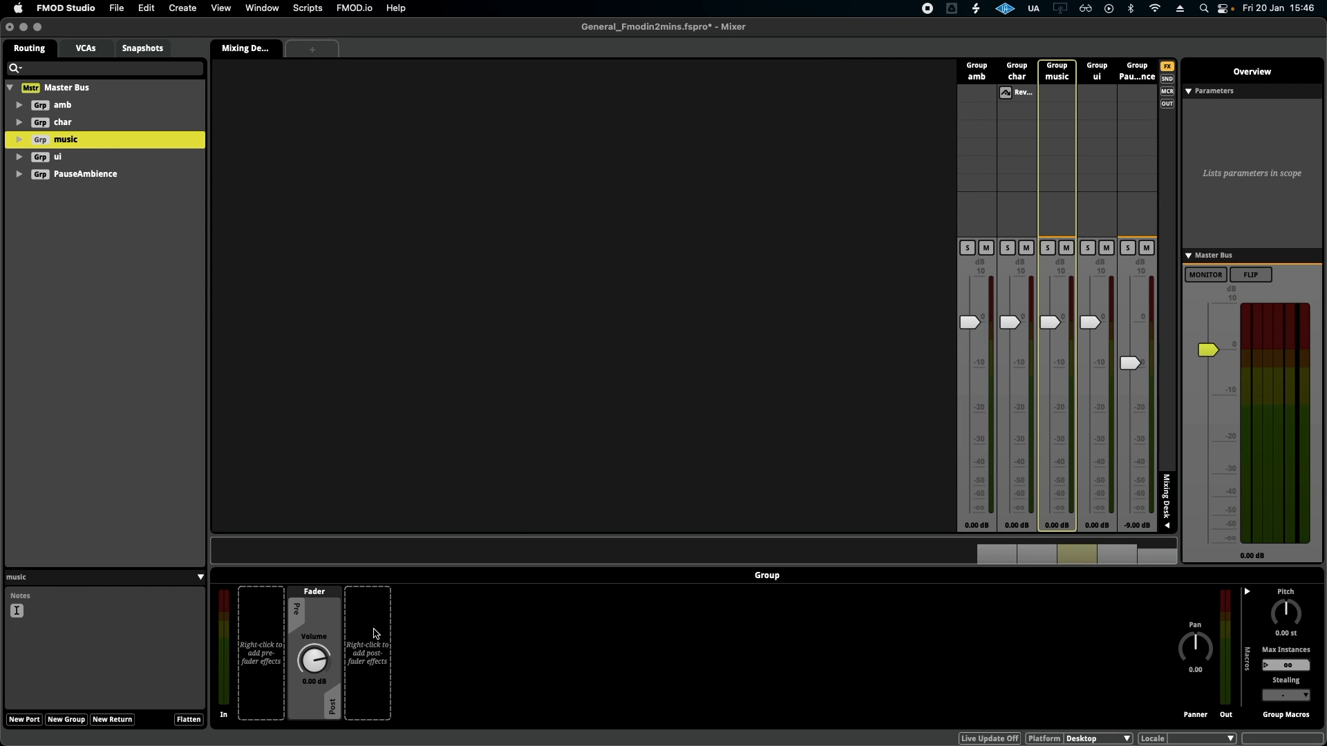
{"action": "right_click", "coordinate": [375, 633]}
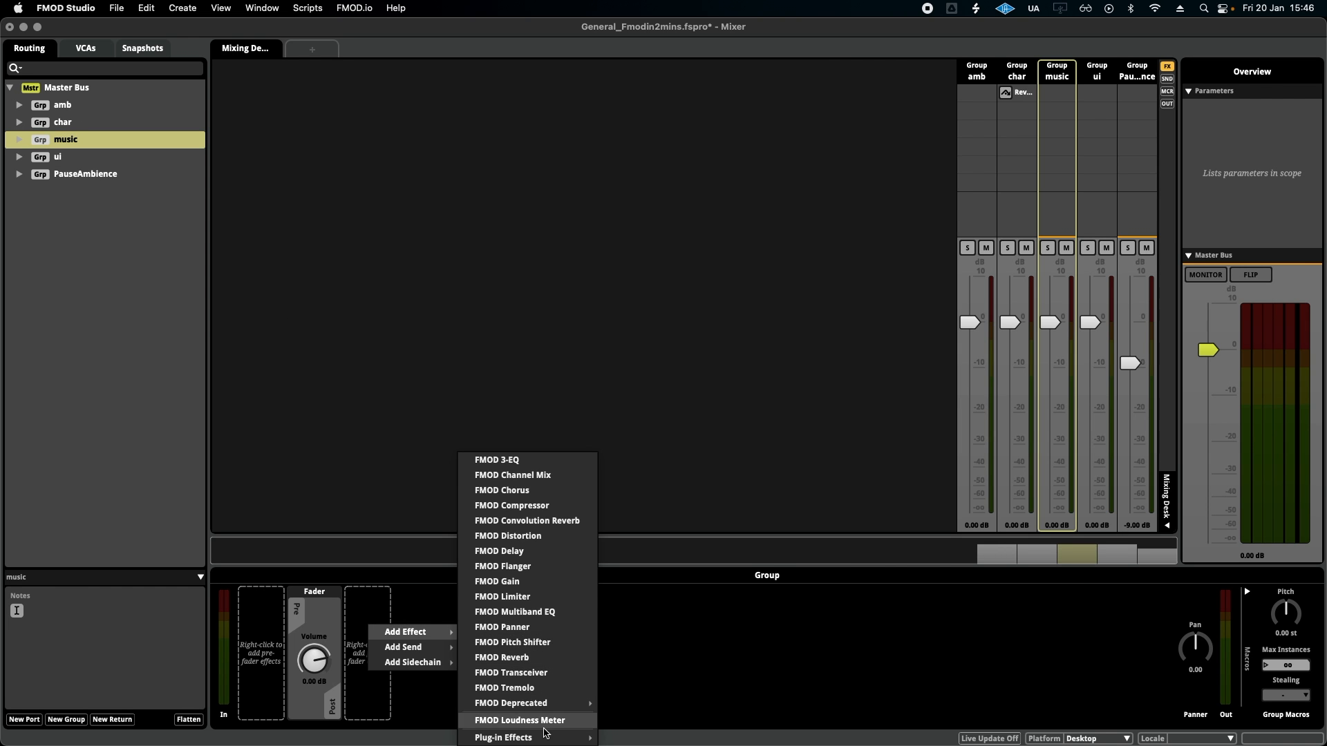
{"action": "mouse_move", "coordinate": [527, 703]}
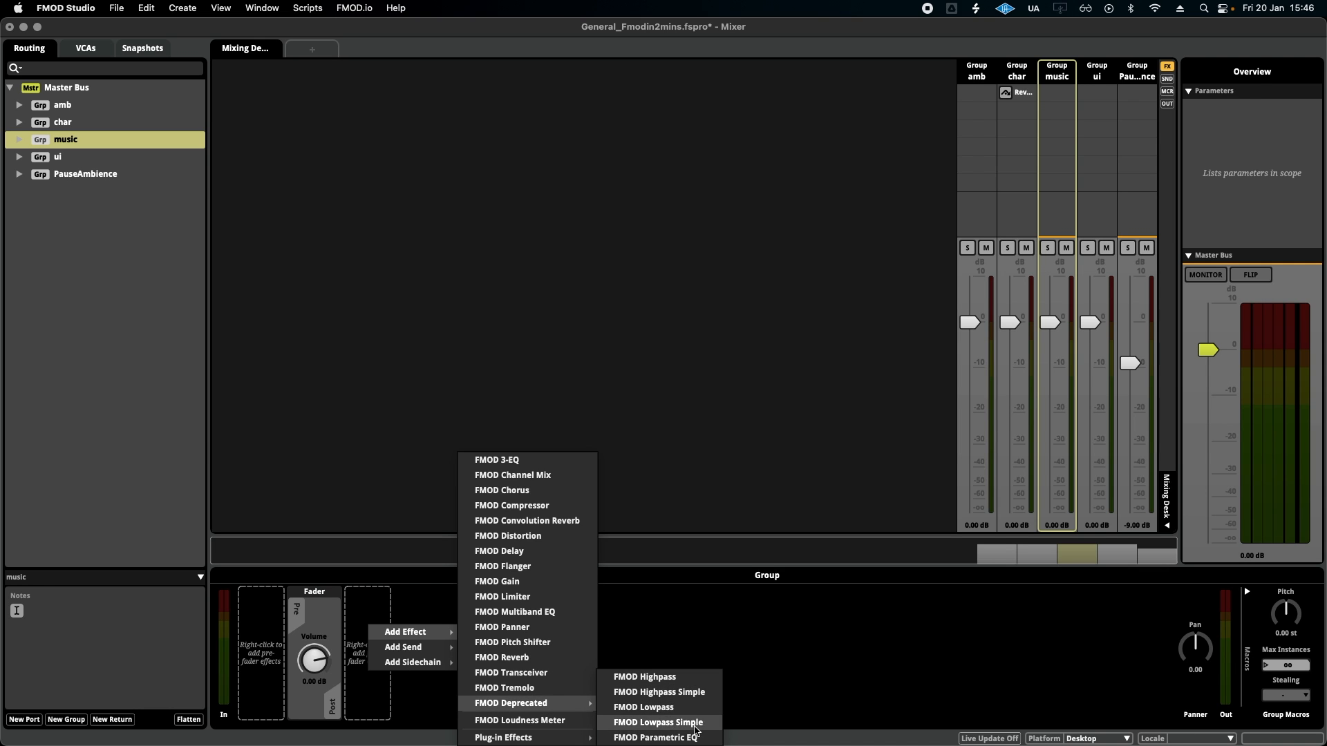
{"action": "left_click", "coordinate": [657, 723]}
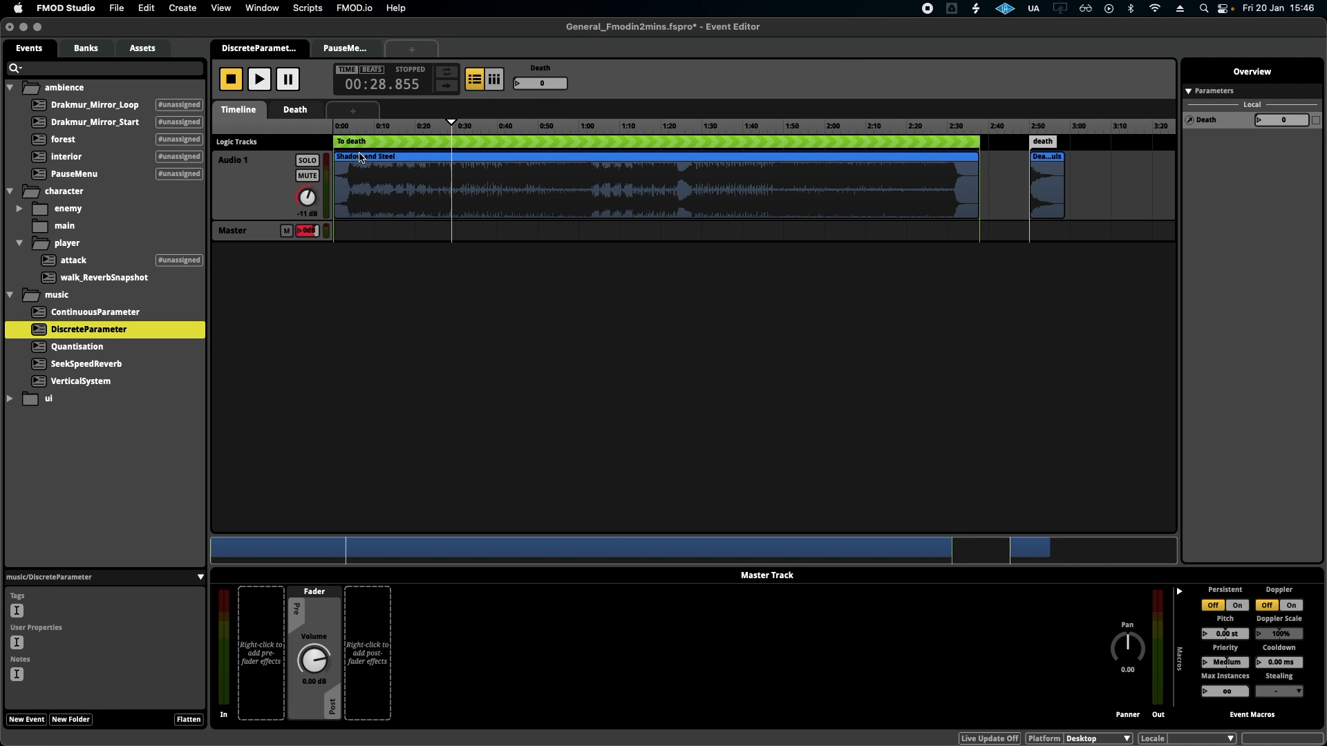
Step: Lower the music group's Lowpass Cutoff from 13 kHz to about 10 Hz
{"action": "left_click", "coordinate": [262, 7]}
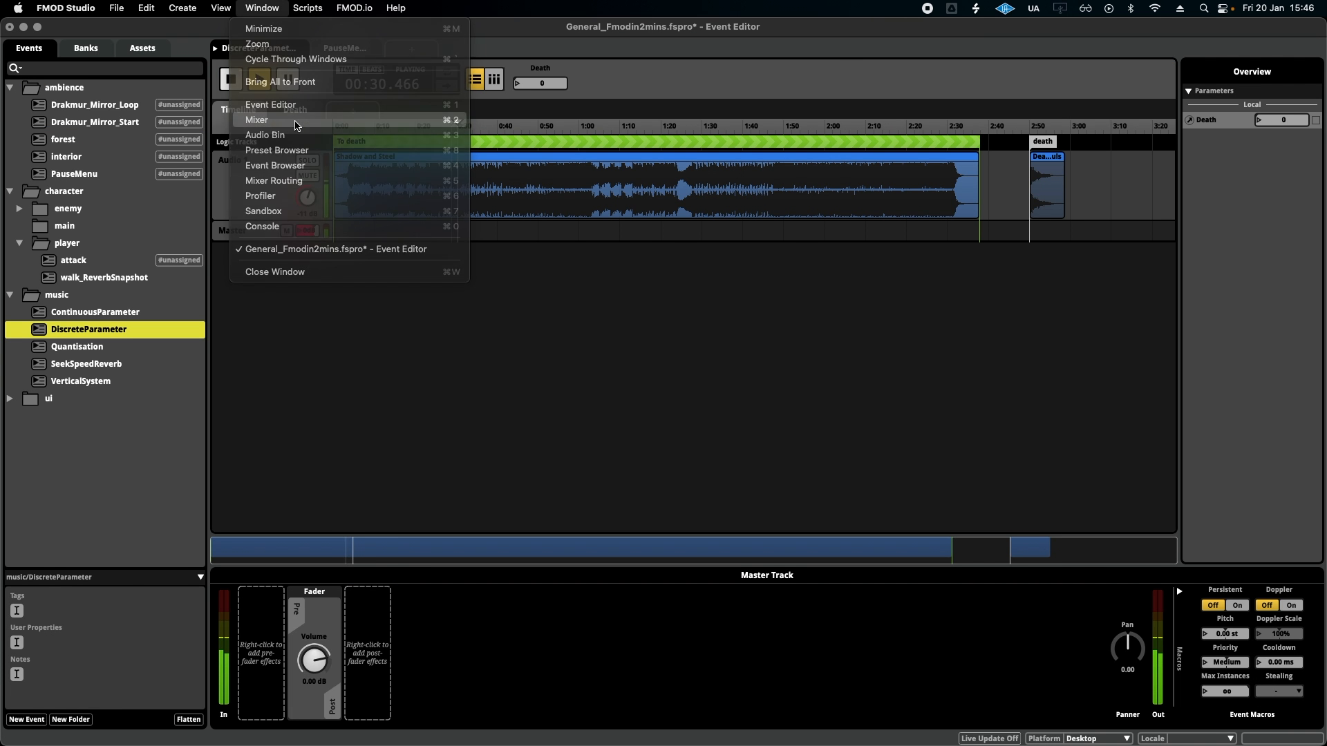
{"action": "left_click", "coordinate": [256, 119]}
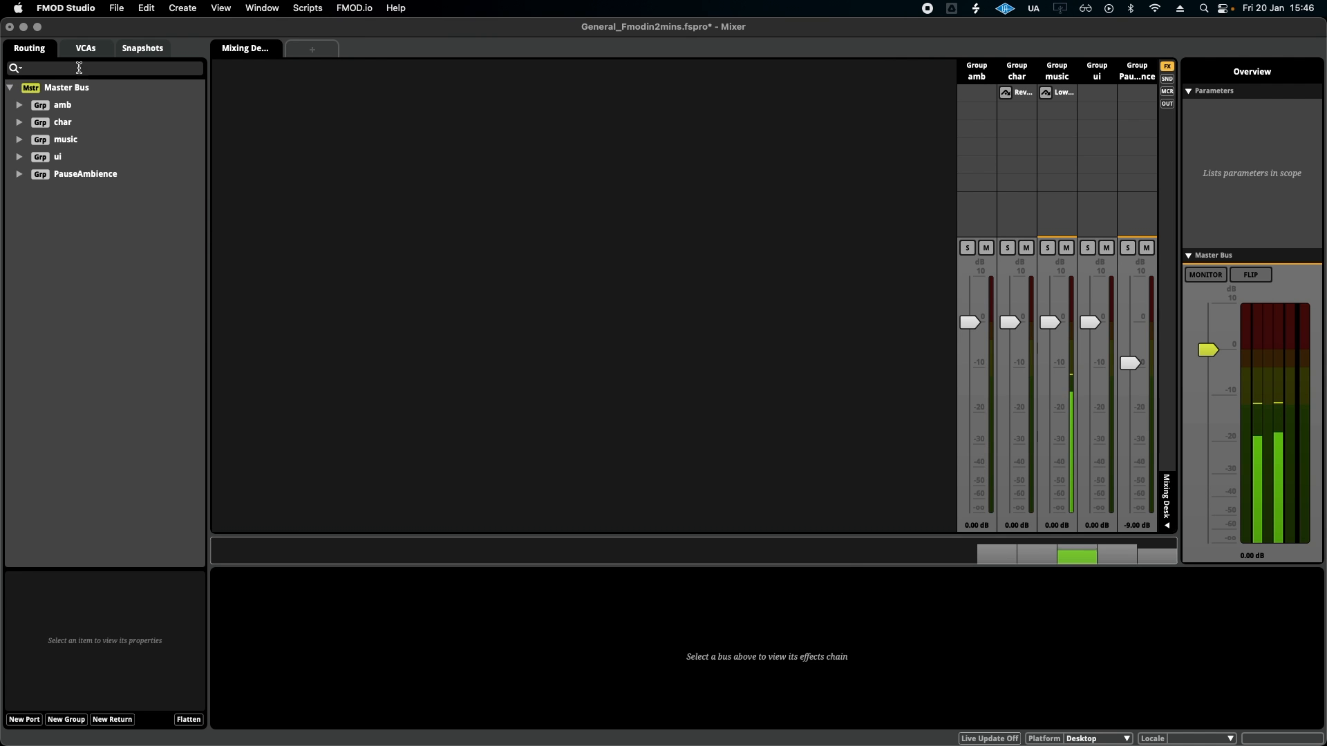
{"action": "left_click", "coordinate": [65, 139]}
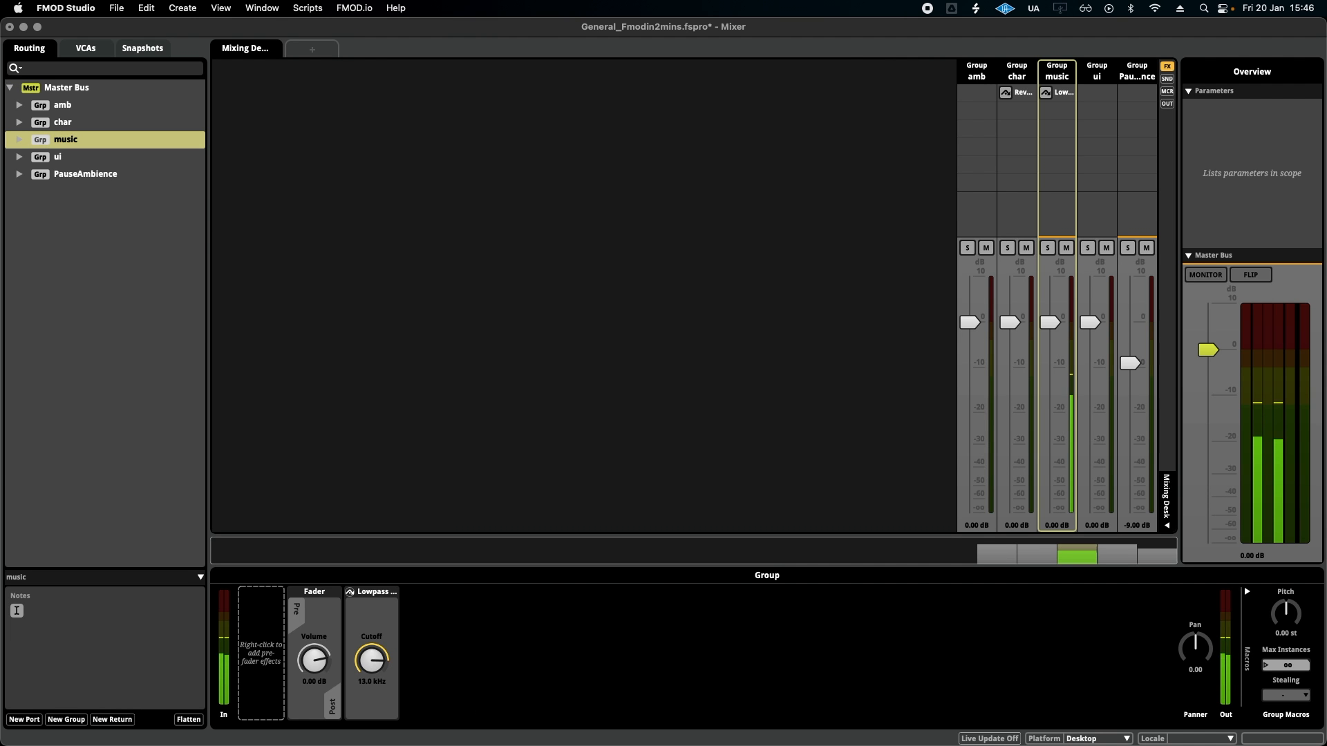
{"action": "left_click_drag", "start_coordinate": [370, 660], "coordinate": [370, 686]}
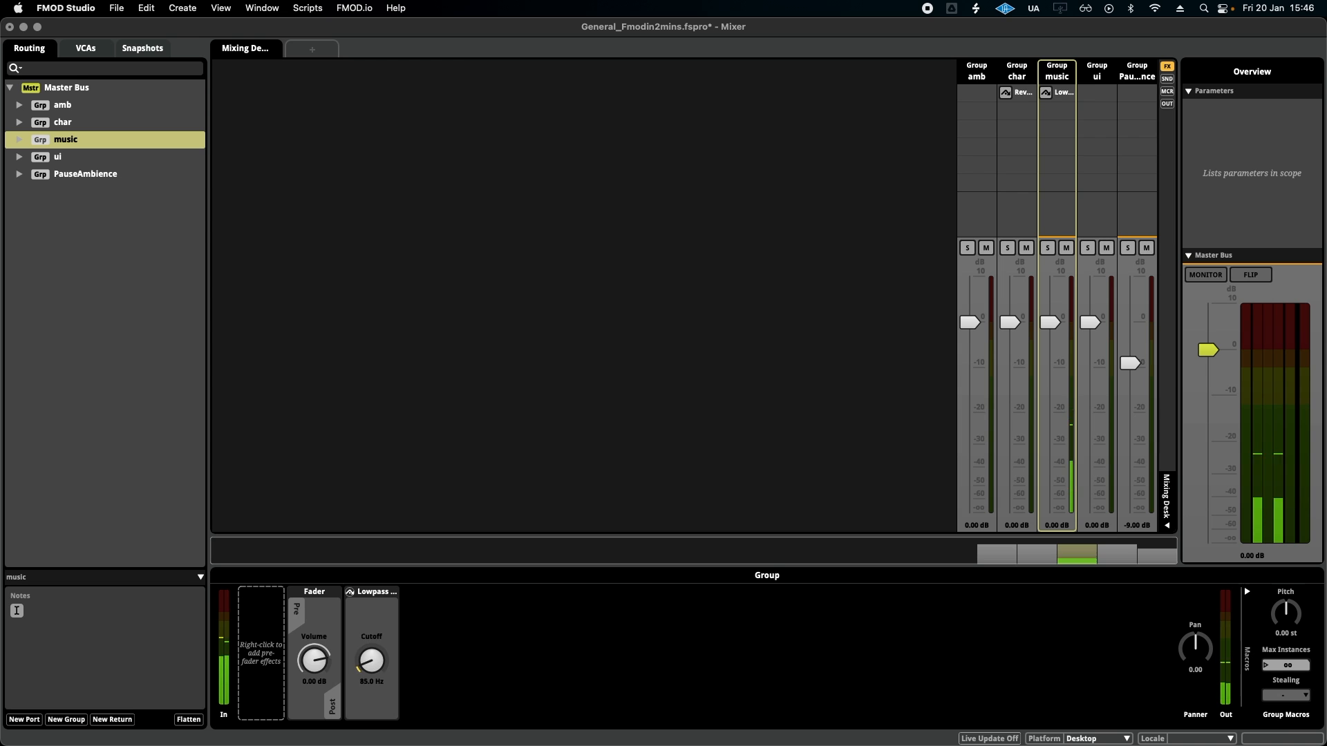
{"action": "left_click_drag", "start_coordinate": [370, 659], "coordinate": [370, 677]}
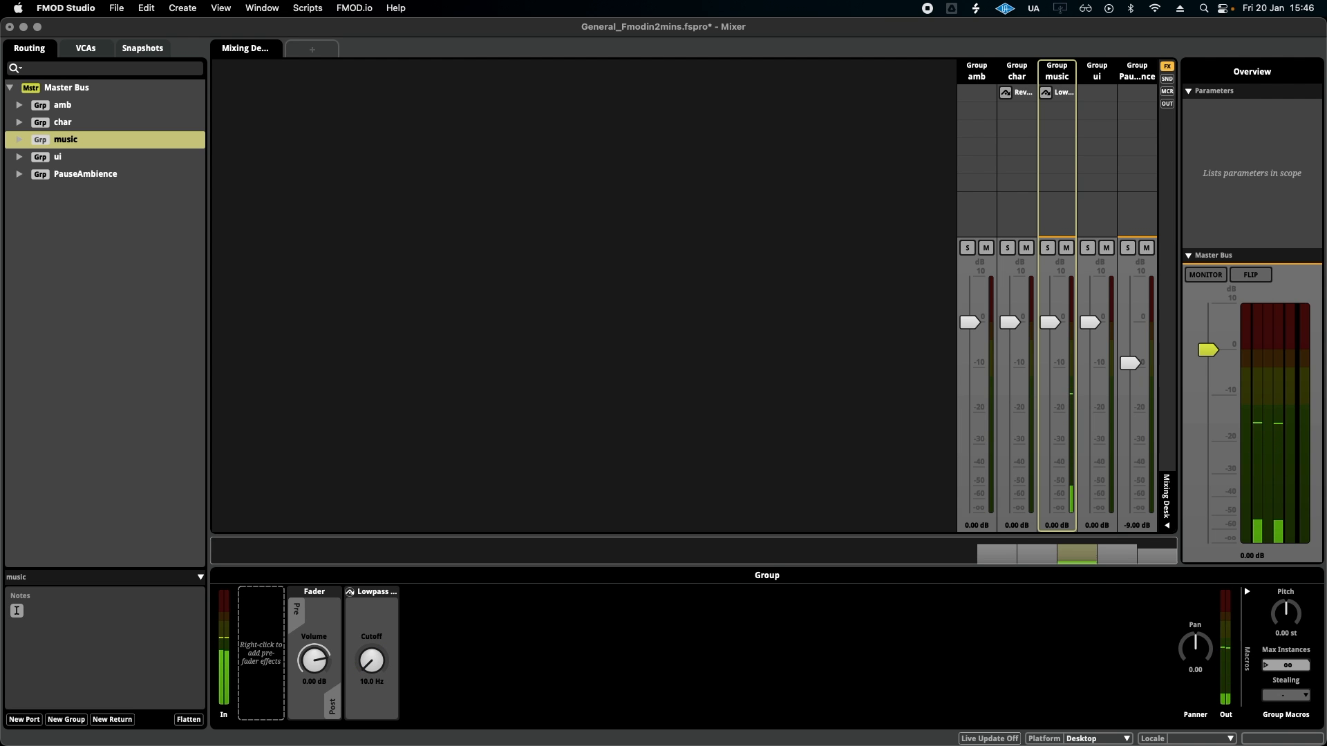
{"action": "left_click_drag", "start_coordinate": [371, 660], "coordinate": [382, 638]}
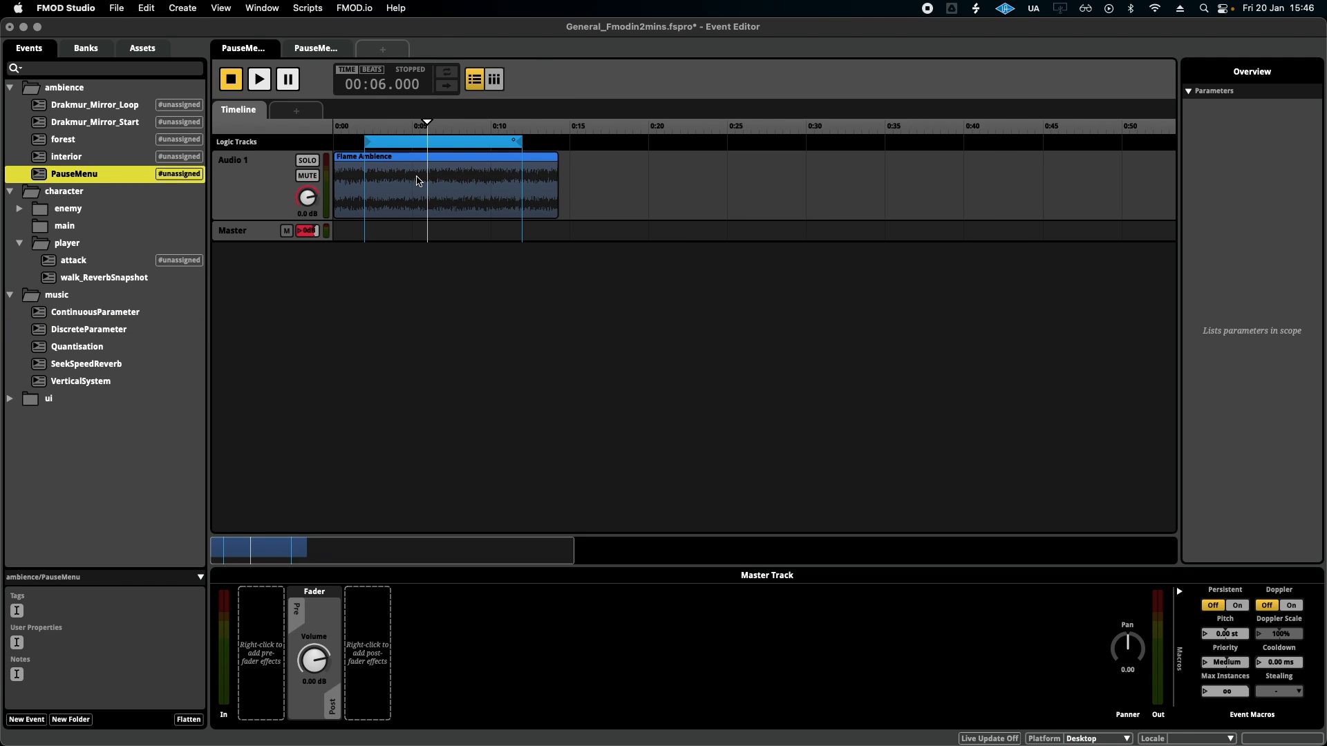
Step: Play the PauseMenu ambience event, then show the Mixer's snapshot priority list
{"action": "left_click", "coordinate": [259, 80]}
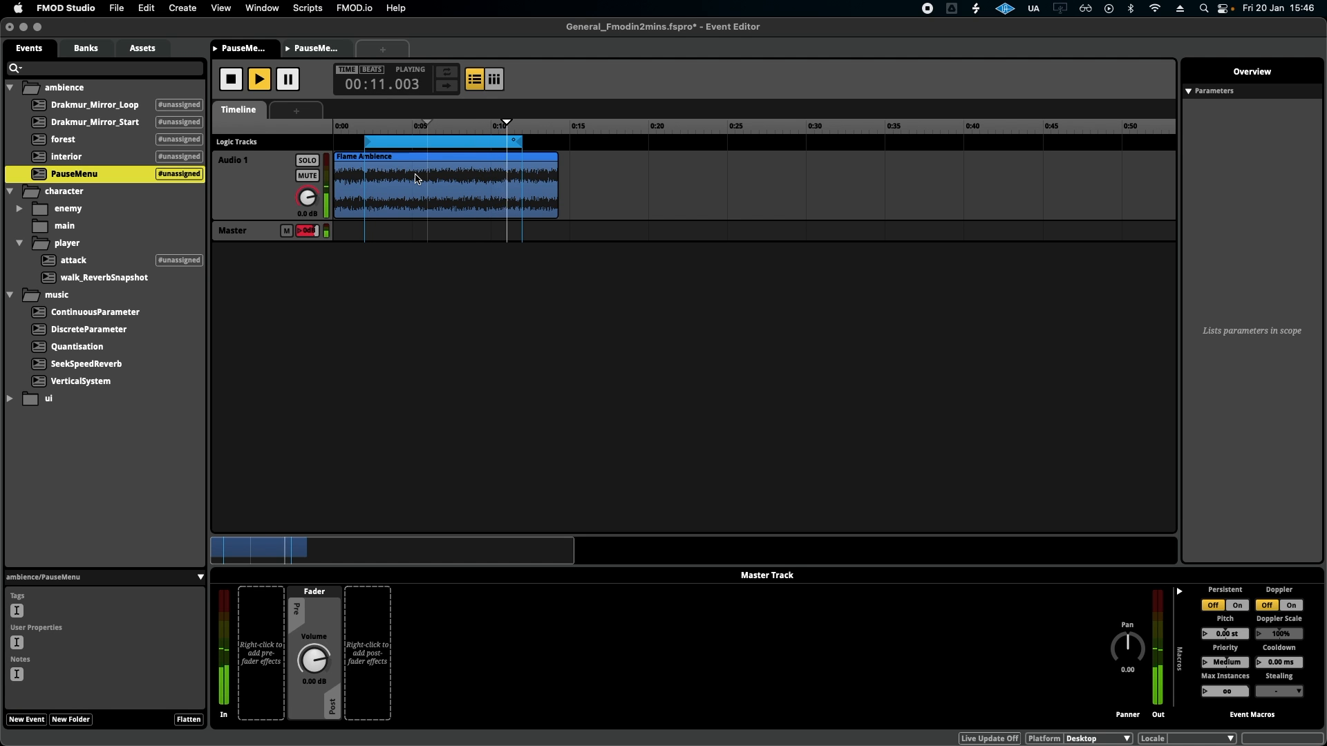
{"action": "left_click", "coordinate": [261, 8]}
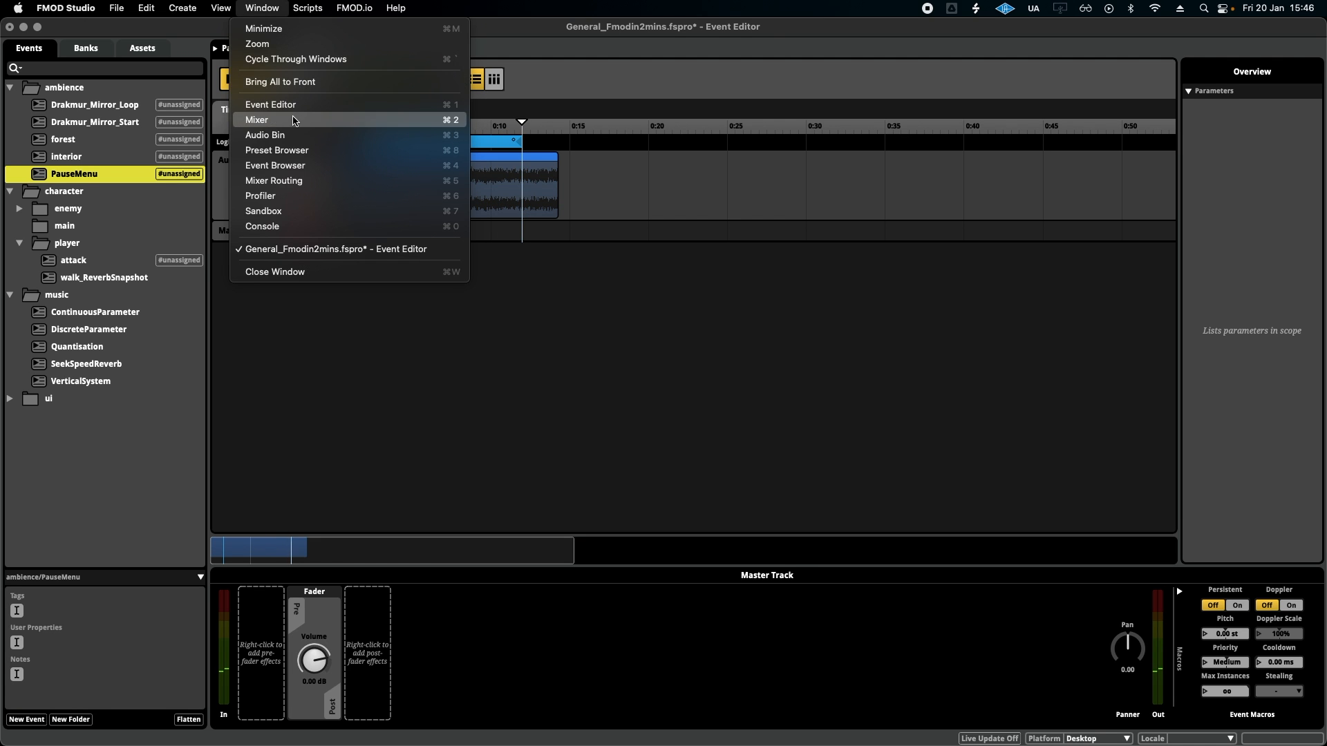
{"action": "left_click", "coordinate": [257, 119]}
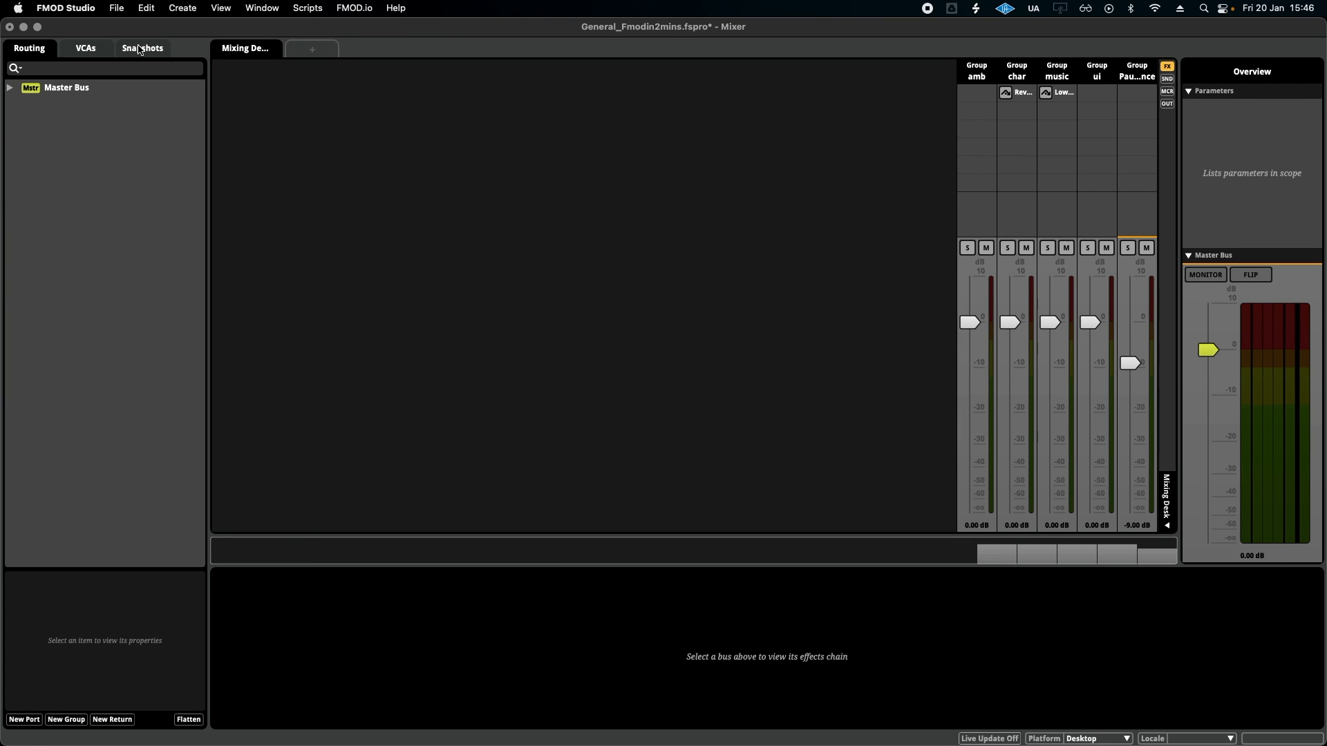
{"action": "left_click", "coordinate": [143, 48]}
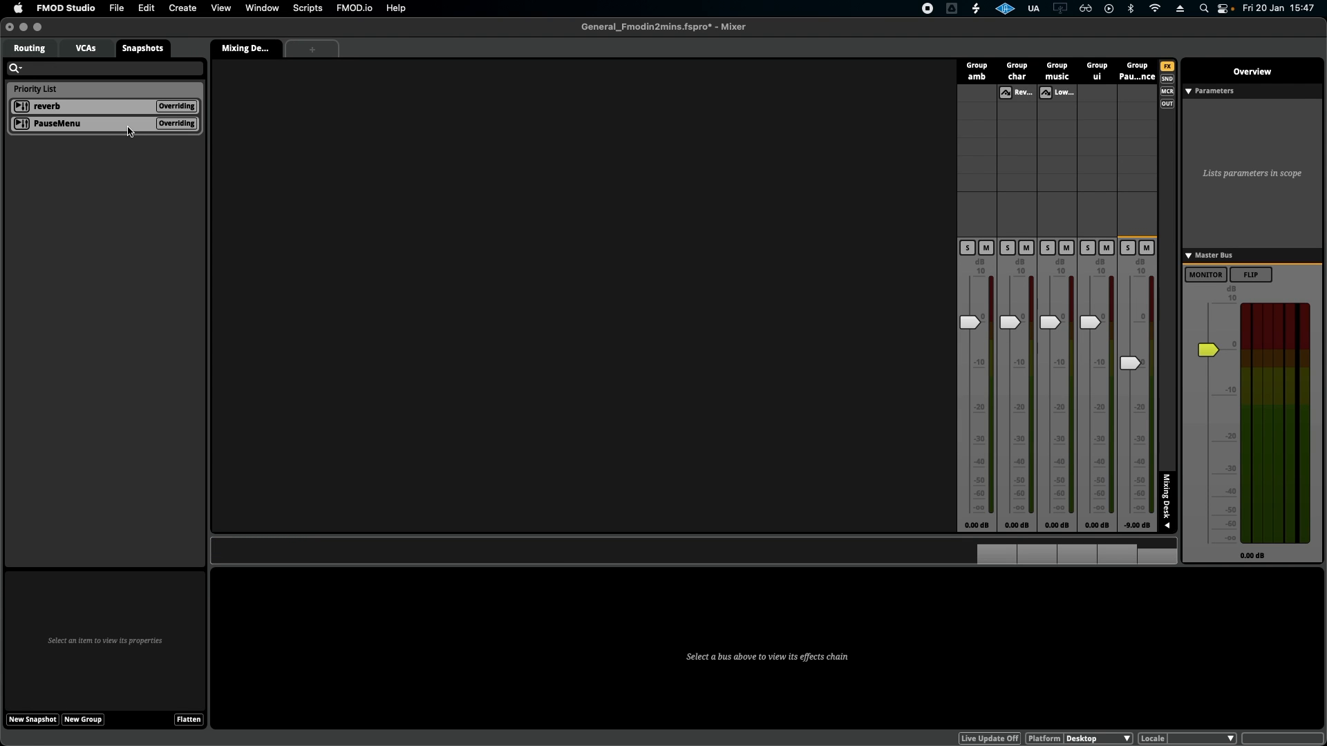
Step: Select the PauseMenu snapshot and drag the music fader down toward -5.50 dB
{"action": "left_click", "coordinate": [70, 123]}
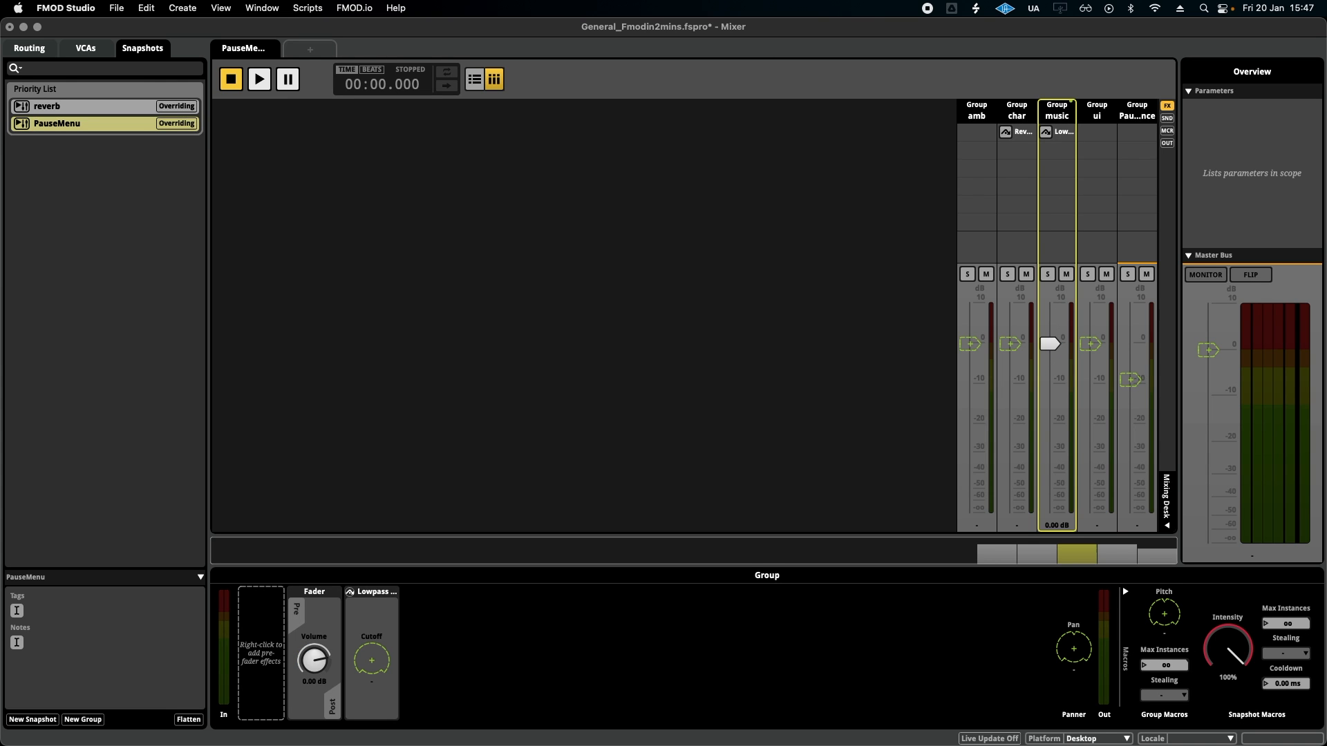
{"action": "left_click_drag", "start_coordinate": [1050, 343], "coordinate": [1050, 366]}
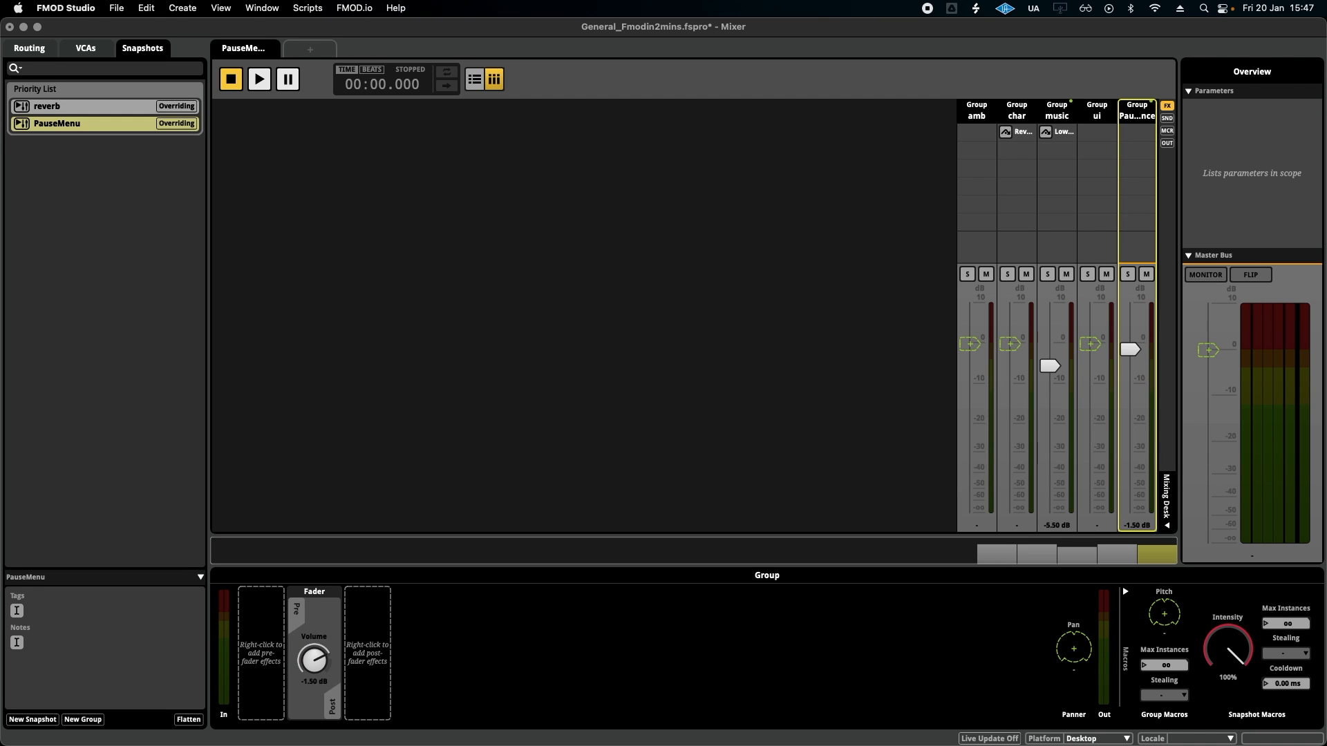
{"action": "mouse_move", "coordinate": [1096, 379]}
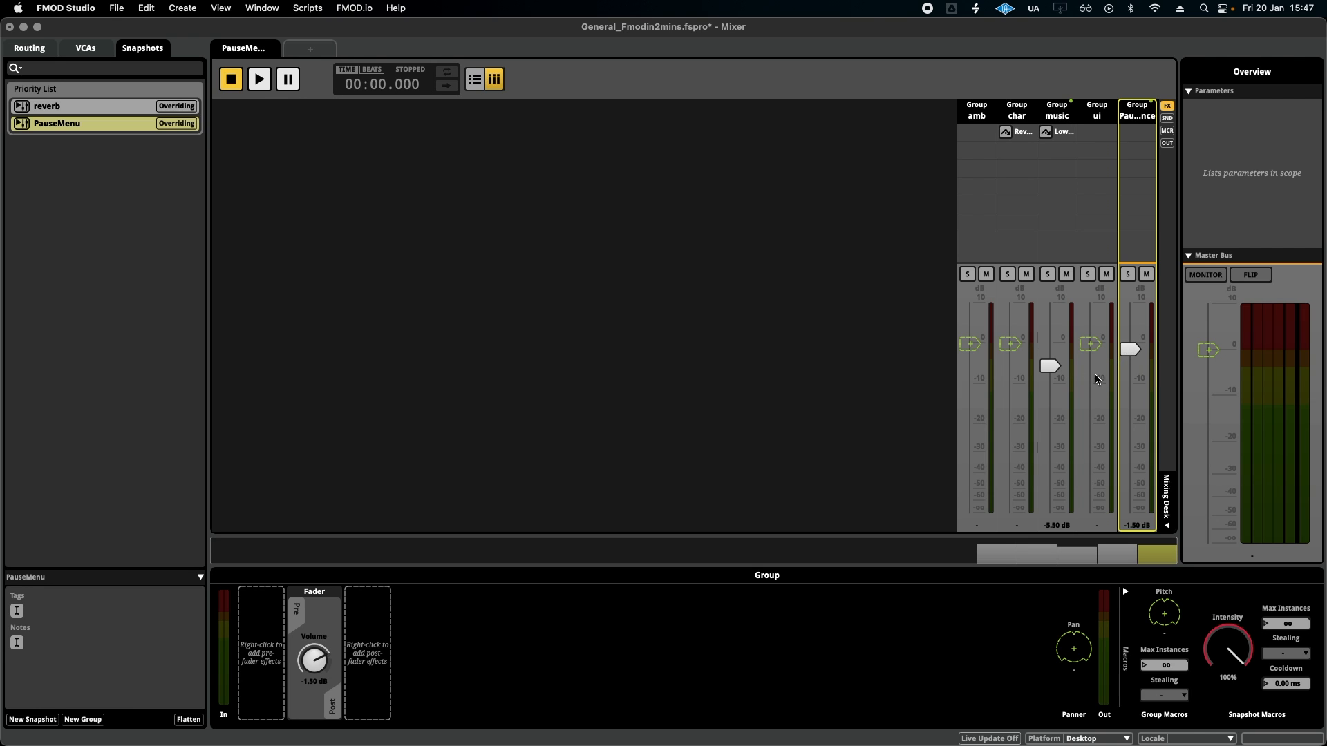
{"action": "mouse_move", "coordinate": [1113, 386]}
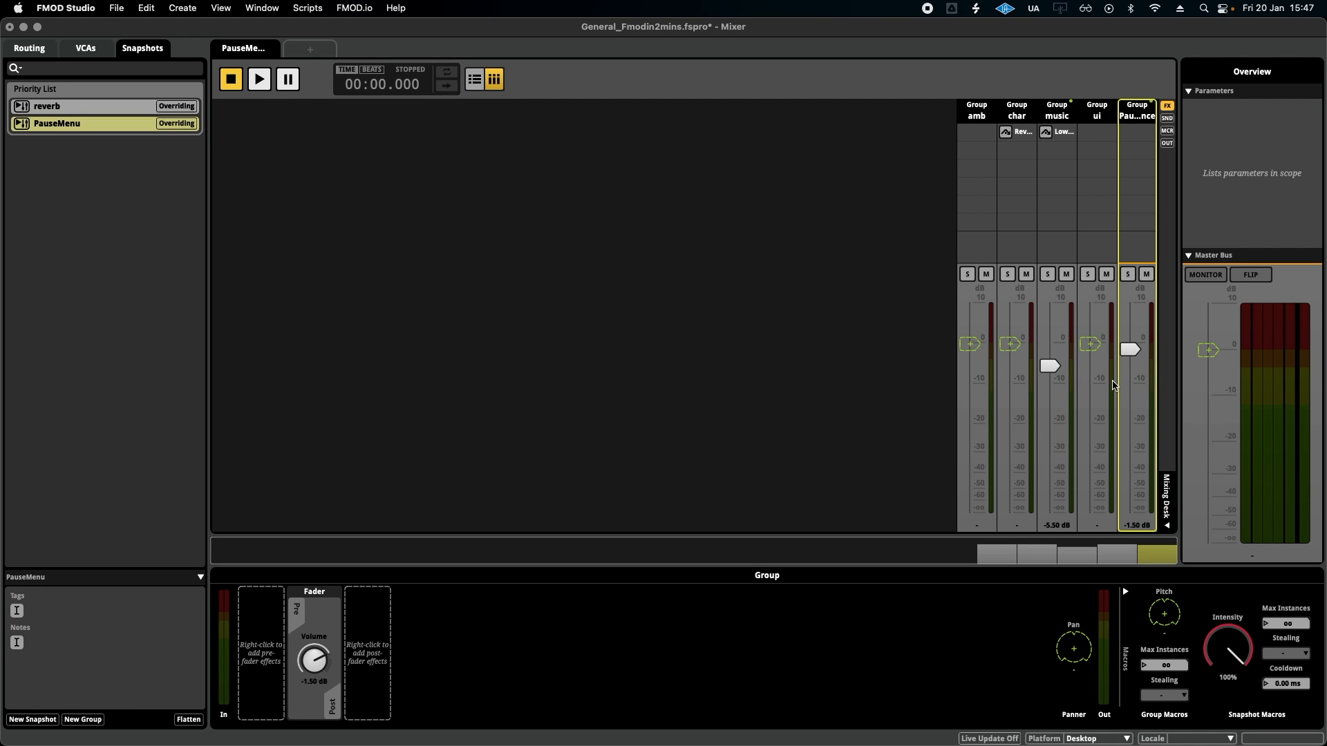
{"action": "mouse_move", "coordinate": [979, 406]}
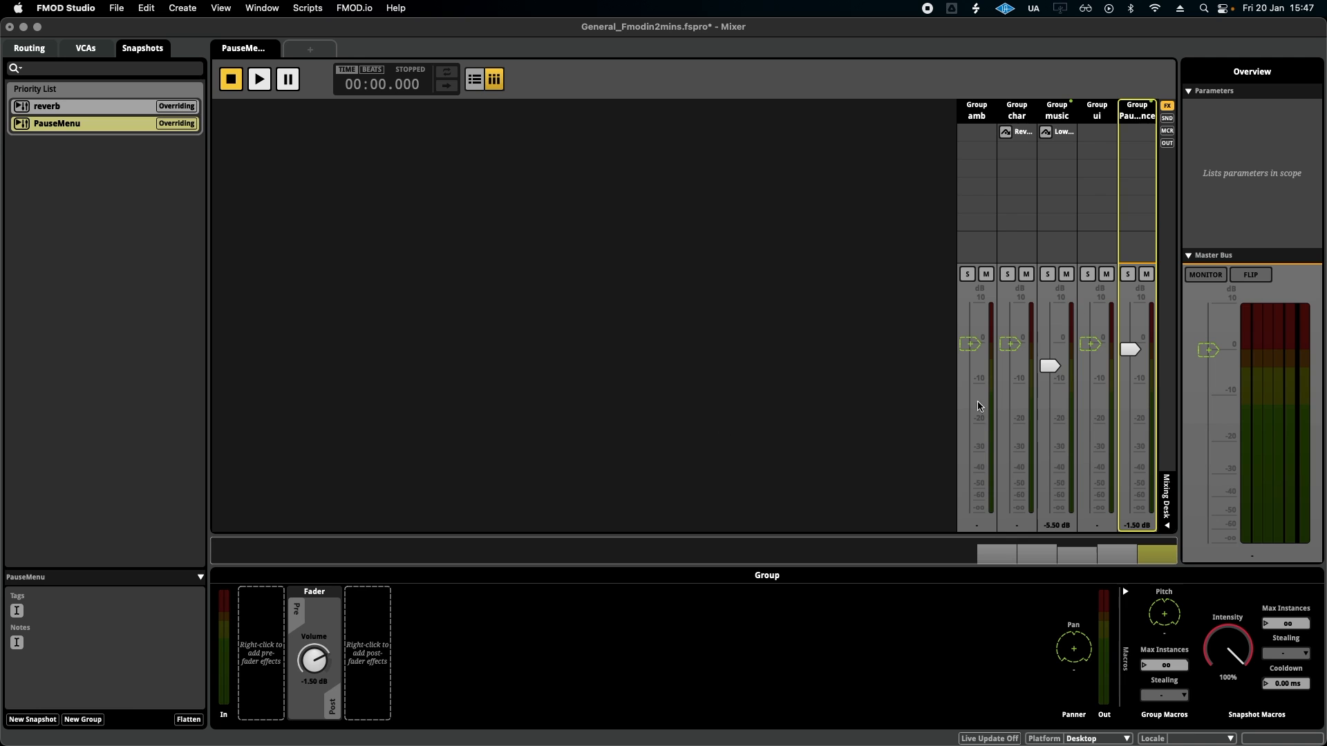
Step: In PauseMenu, turn the music group's Lowpass Cutoff down to 1.80 kHz
{"action": "left_click", "coordinate": [1056, 111]}
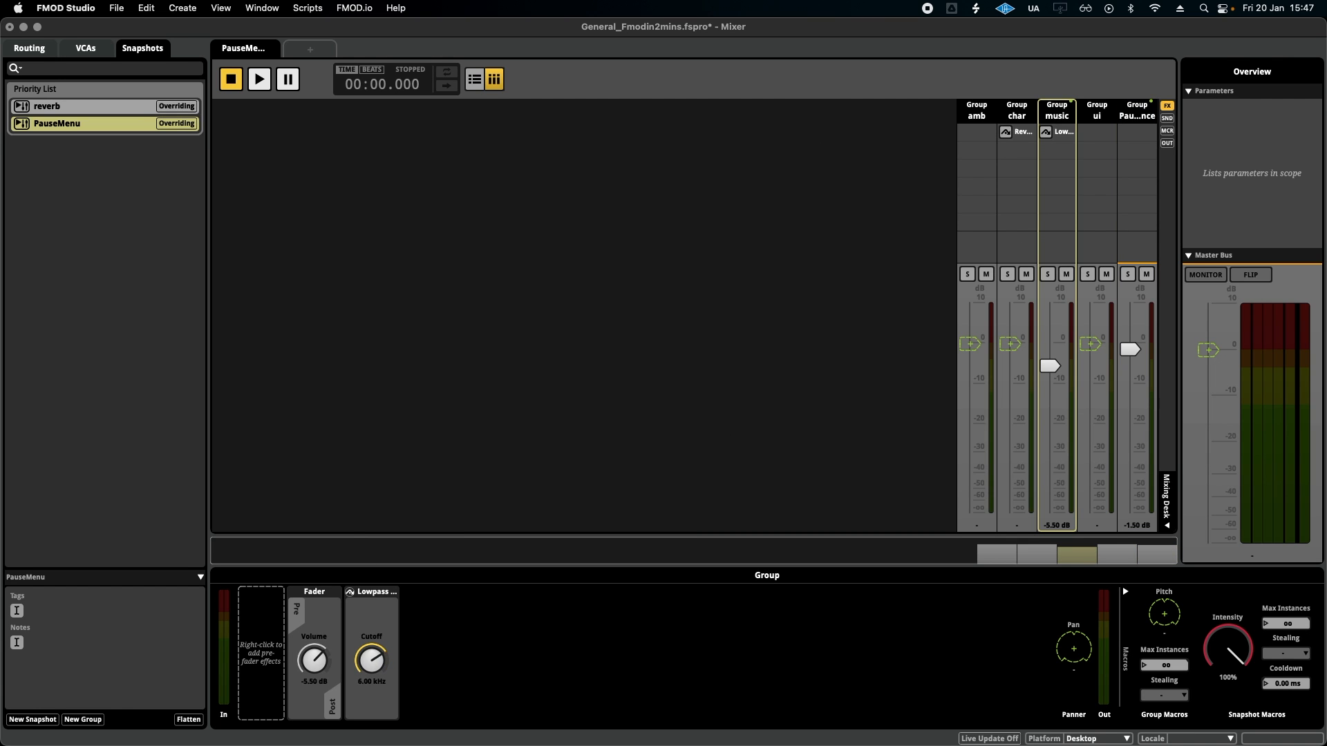
{"action": "left_click_drag", "start_coordinate": [370, 659], "coordinate": [370, 668]}
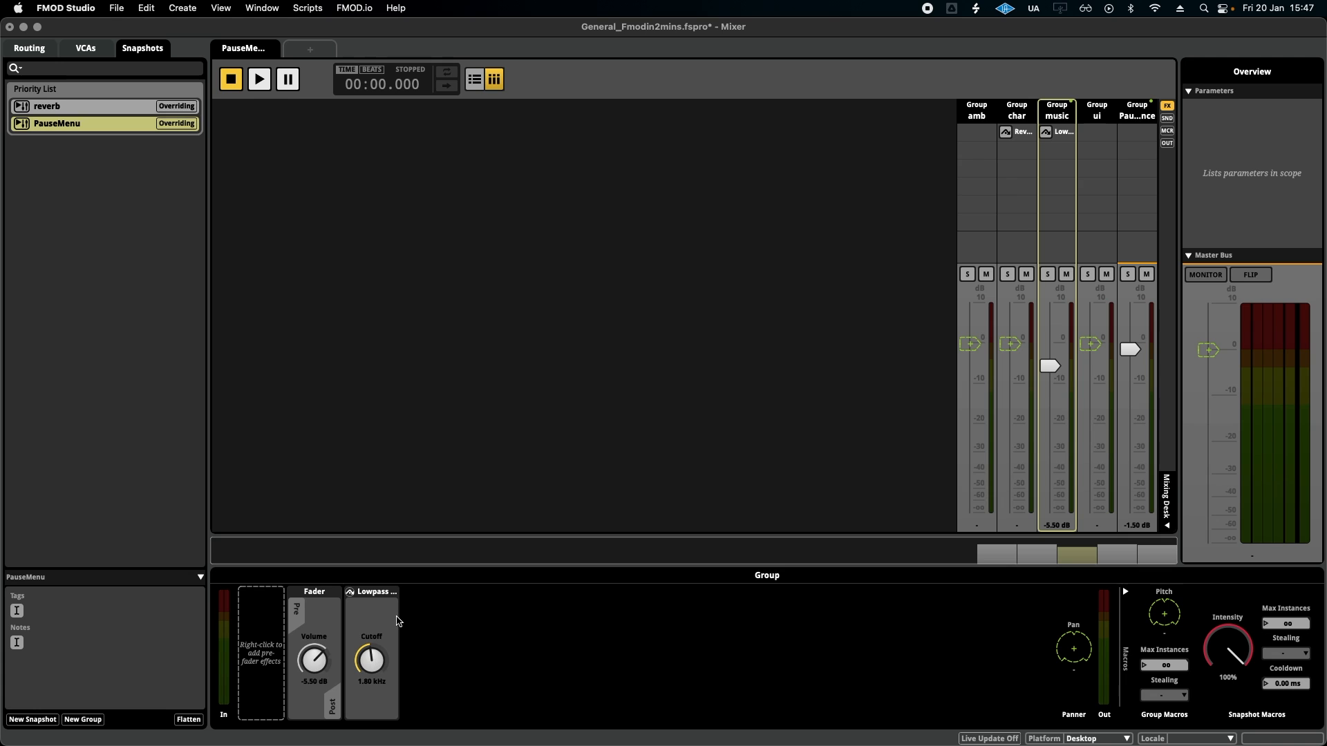
{"action": "mouse_move", "coordinate": [390, 537]}
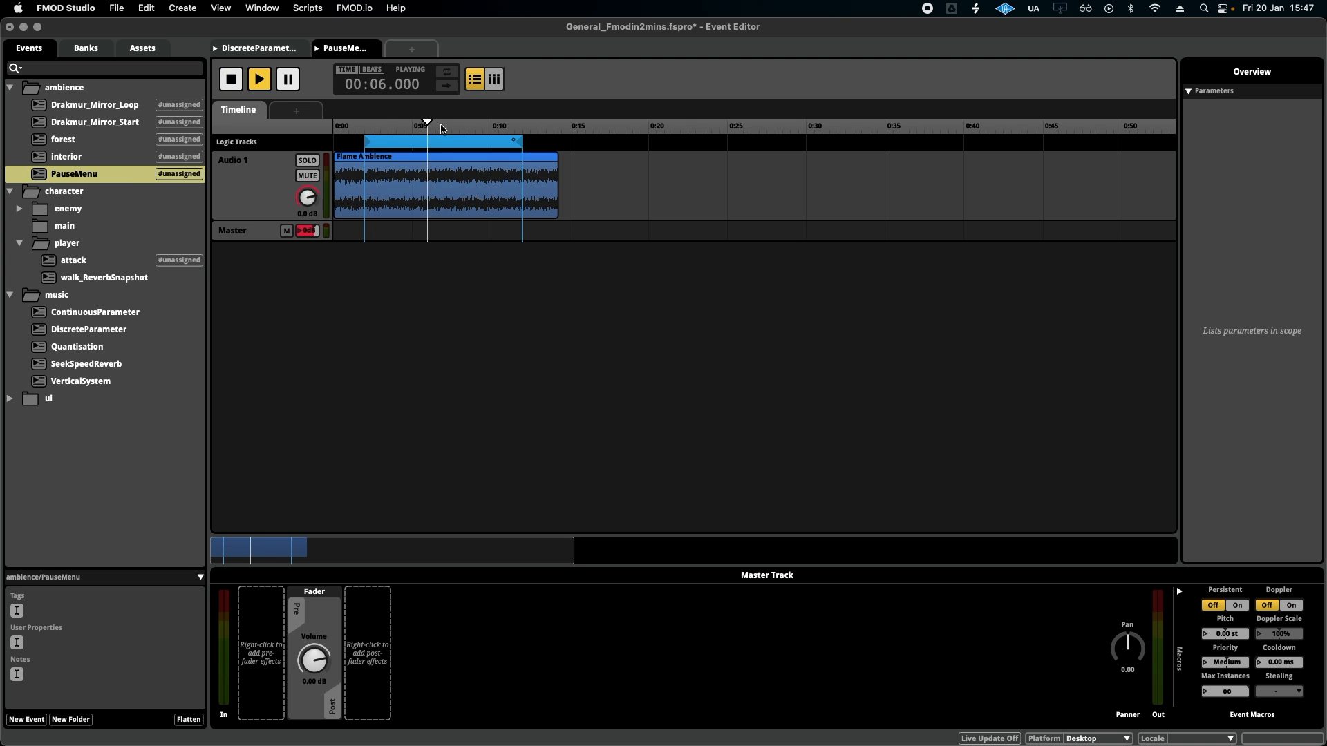
Step: Return to the Mixer's Snapshots list with PauseMenu selected
{"action": "left_click", "coordinate": [261, 8]}
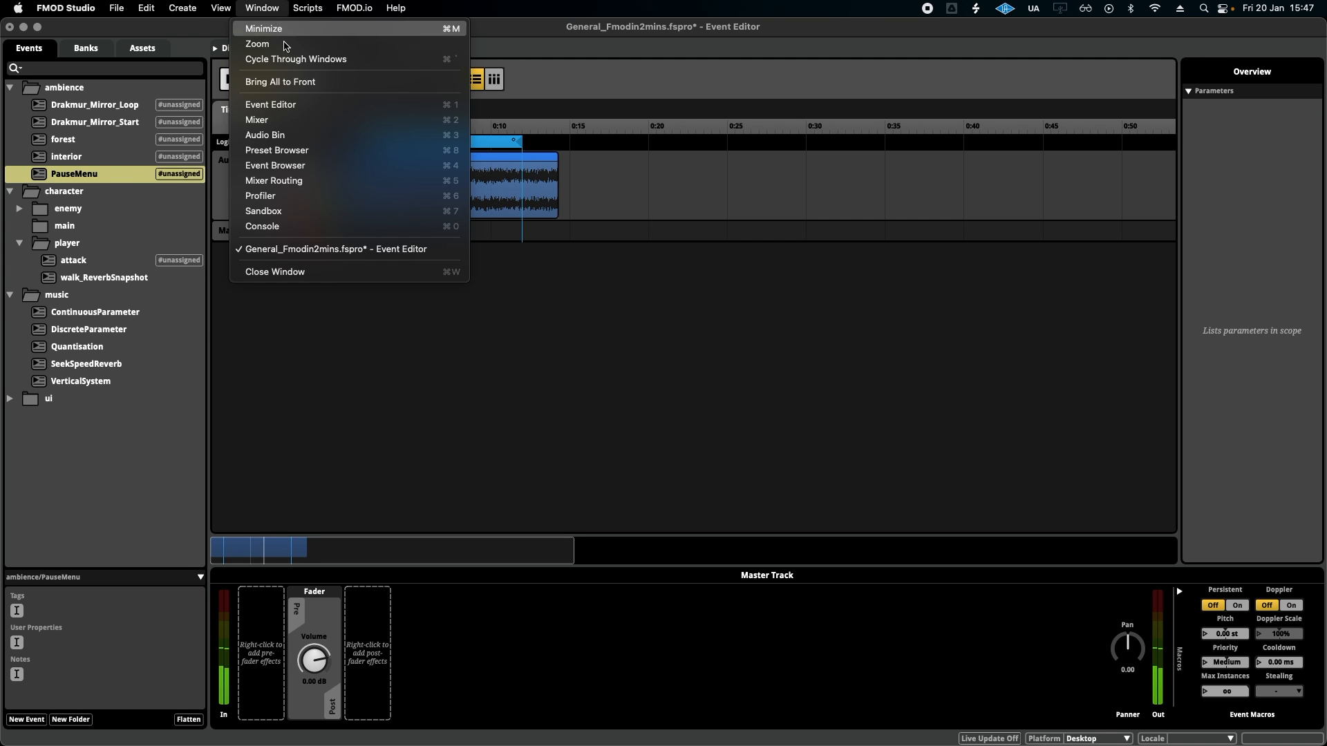
{"action": "left_click", "coordinate": [256, 119]}
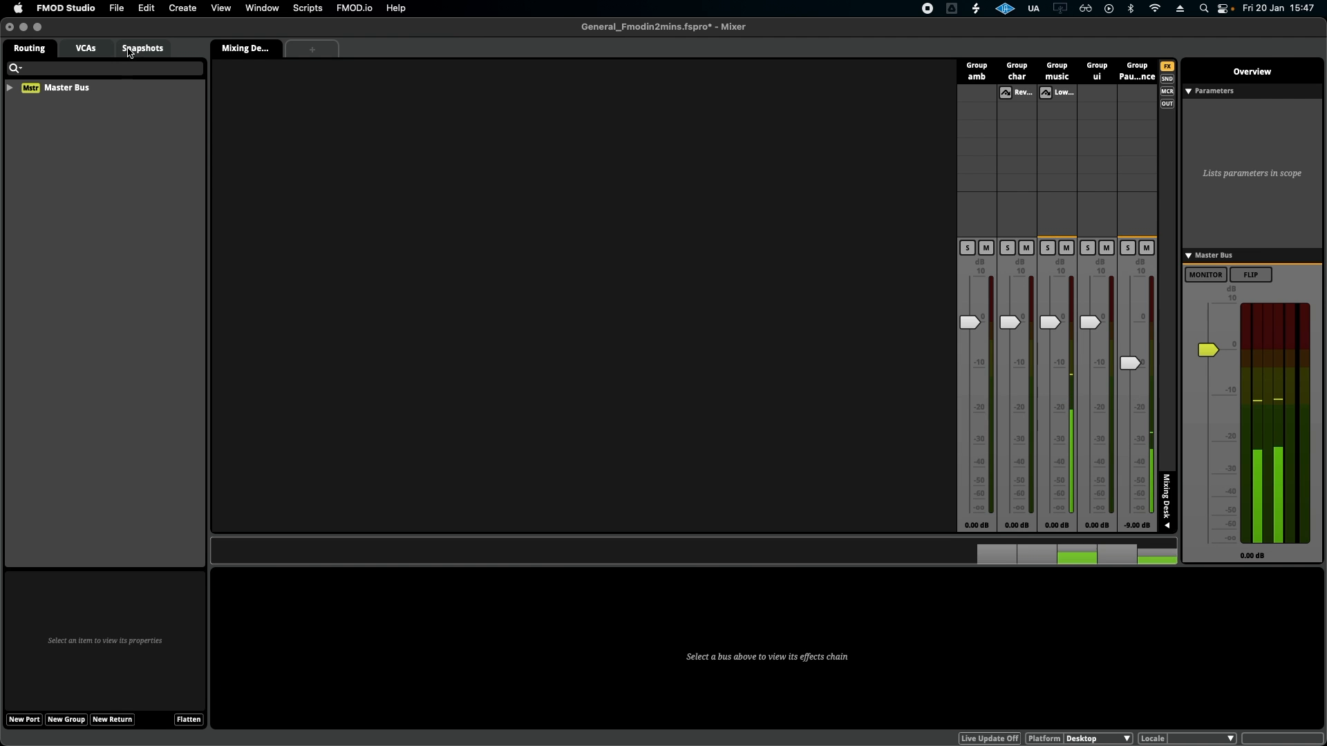
{"action": "left_click", "coordinate": [143, 48]}
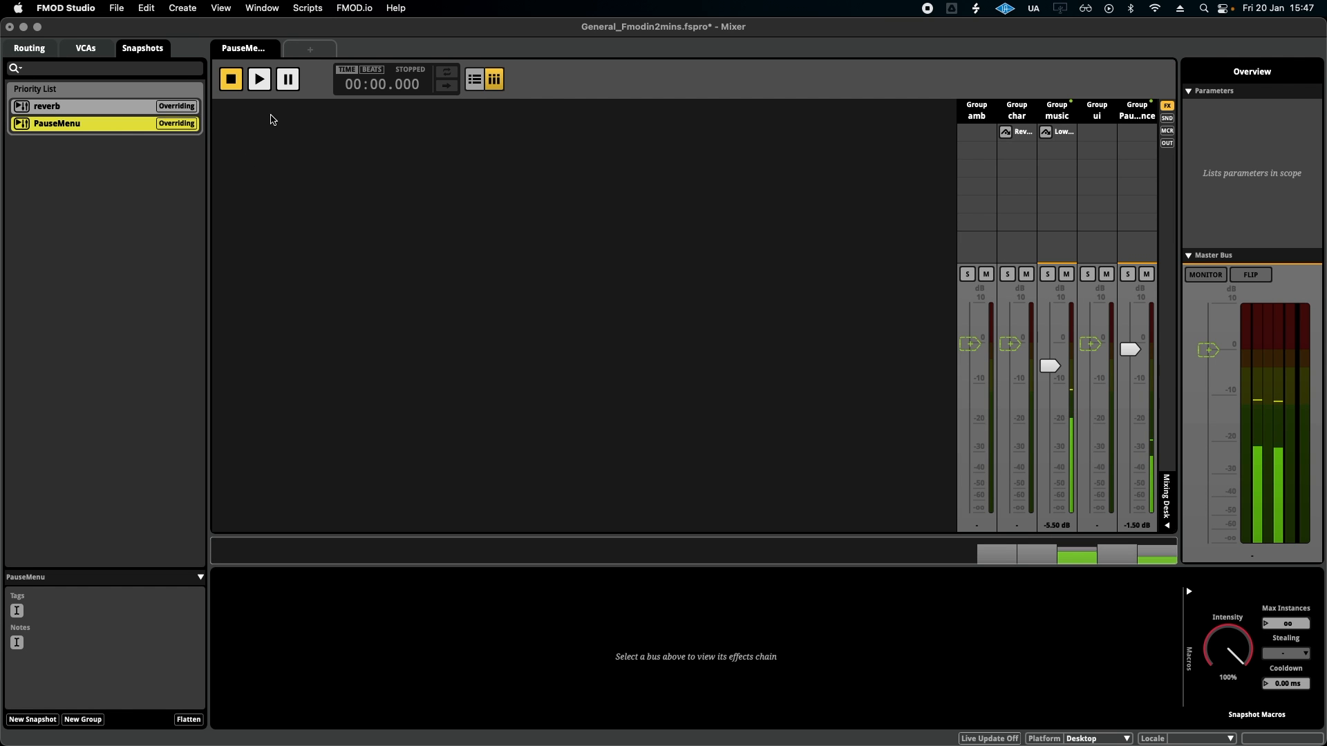
Step: Audition the PauseMenu snapshot, stop it, and start it again
{"action": "left_click", "coordinate": [259, 79]}
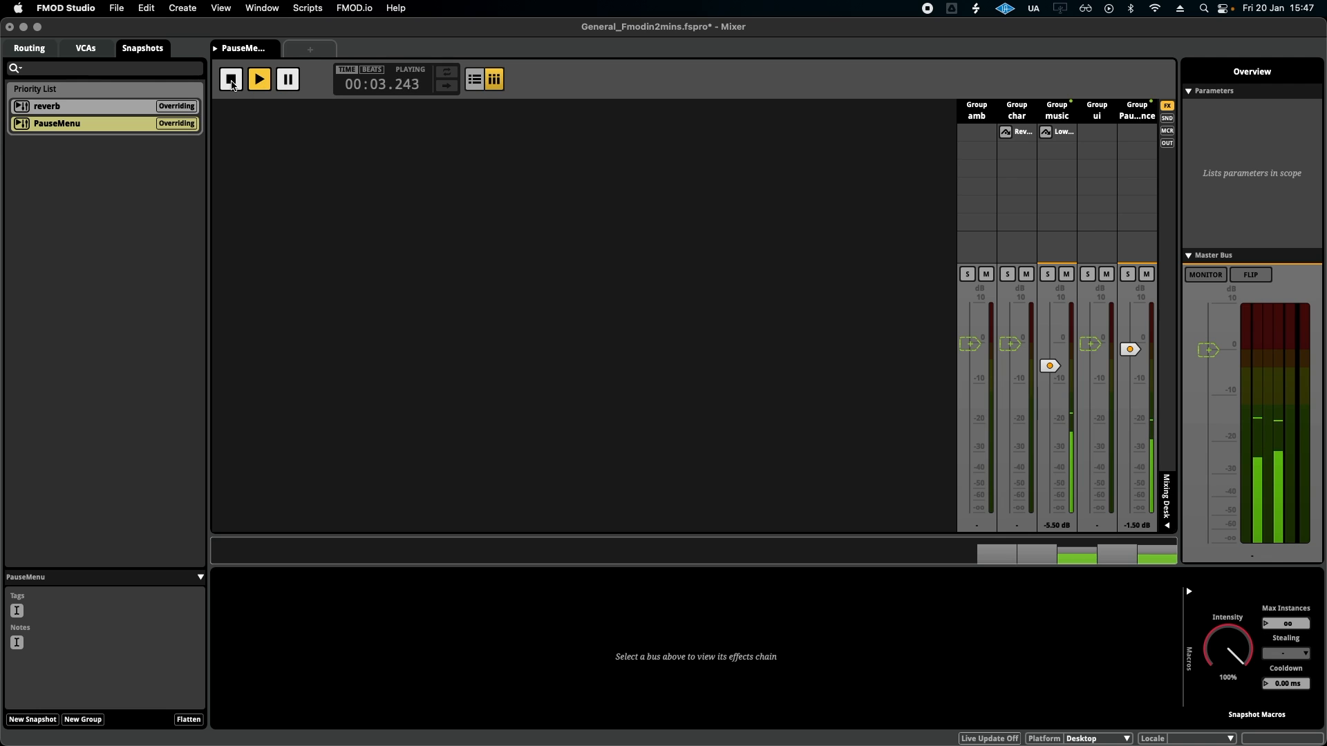
{"action": "left_click", "coordinate": [231, 79]}
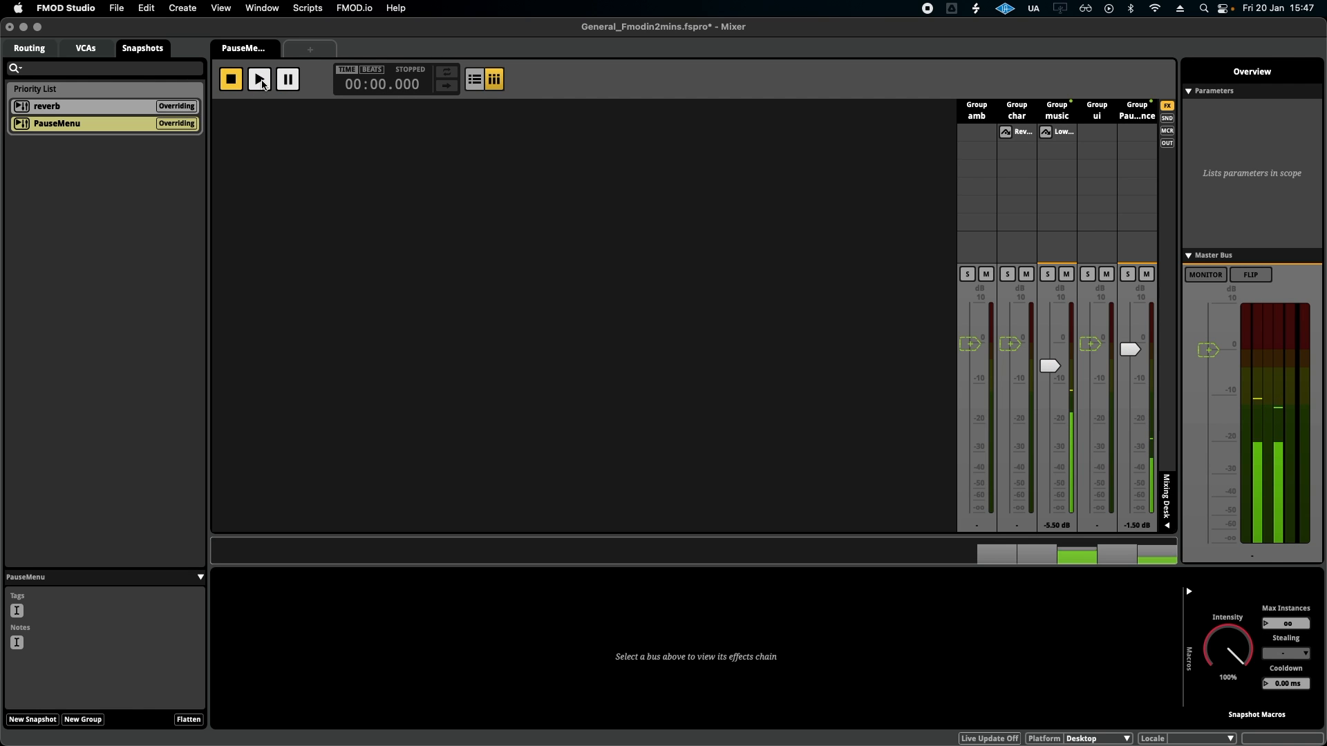
{"action": "left_click", "coordinate": [259, 79]}
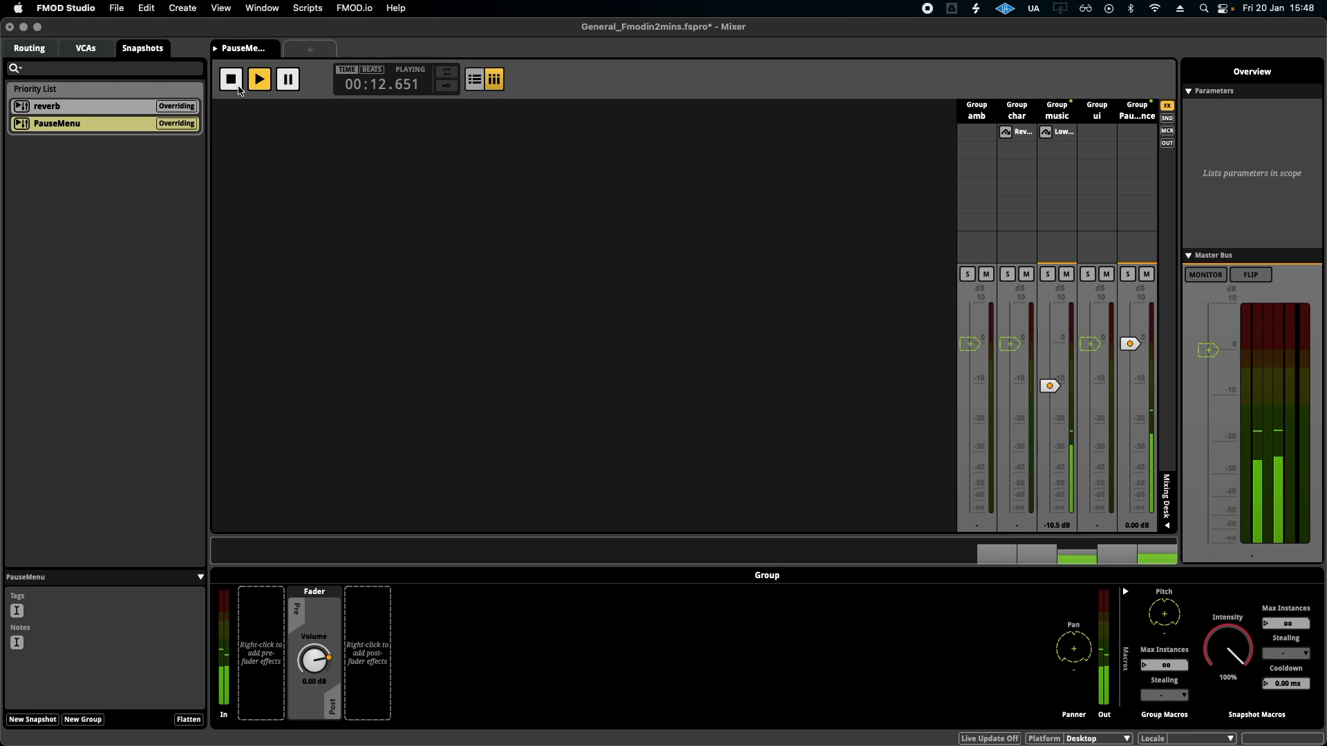
Step: Stop and restart the PauseMenu snapshot audition
{"action": "left_click", "coordinate": [231, 79]}
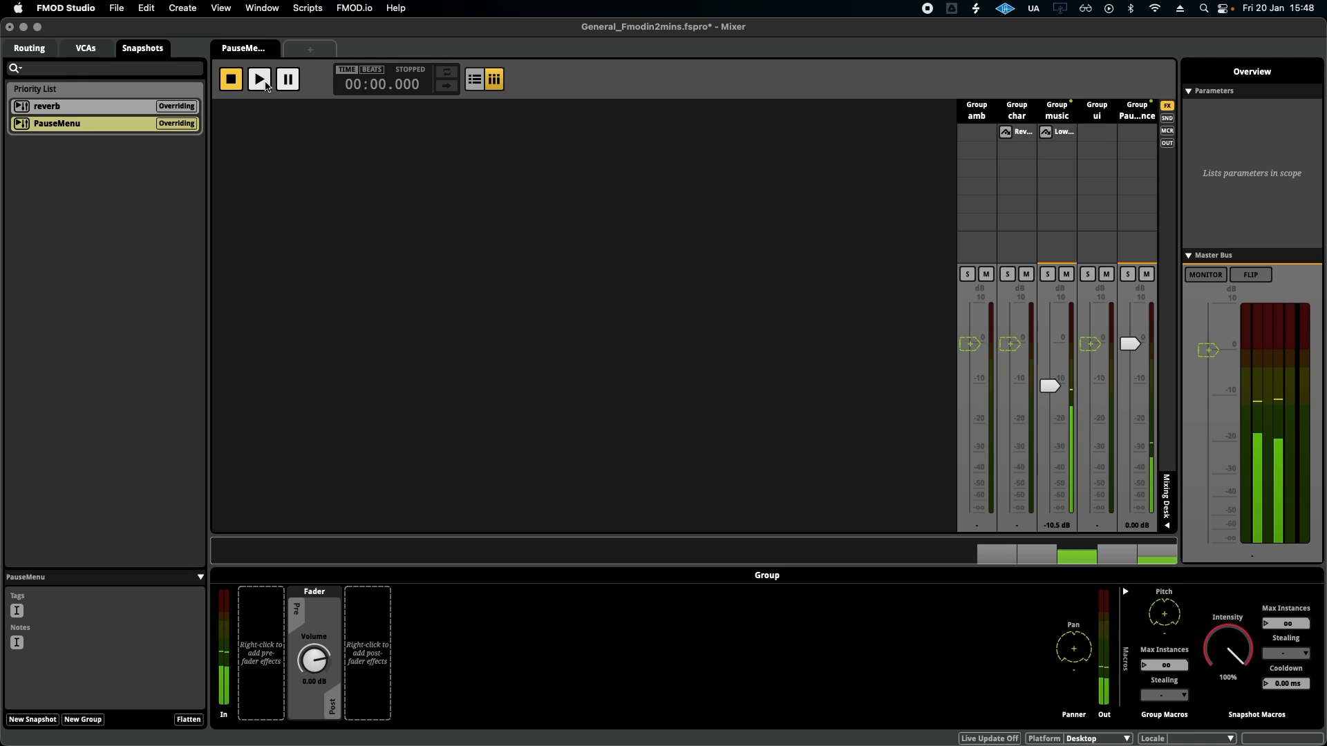
{"action": "left_click", "coordinate": [259, 79]}
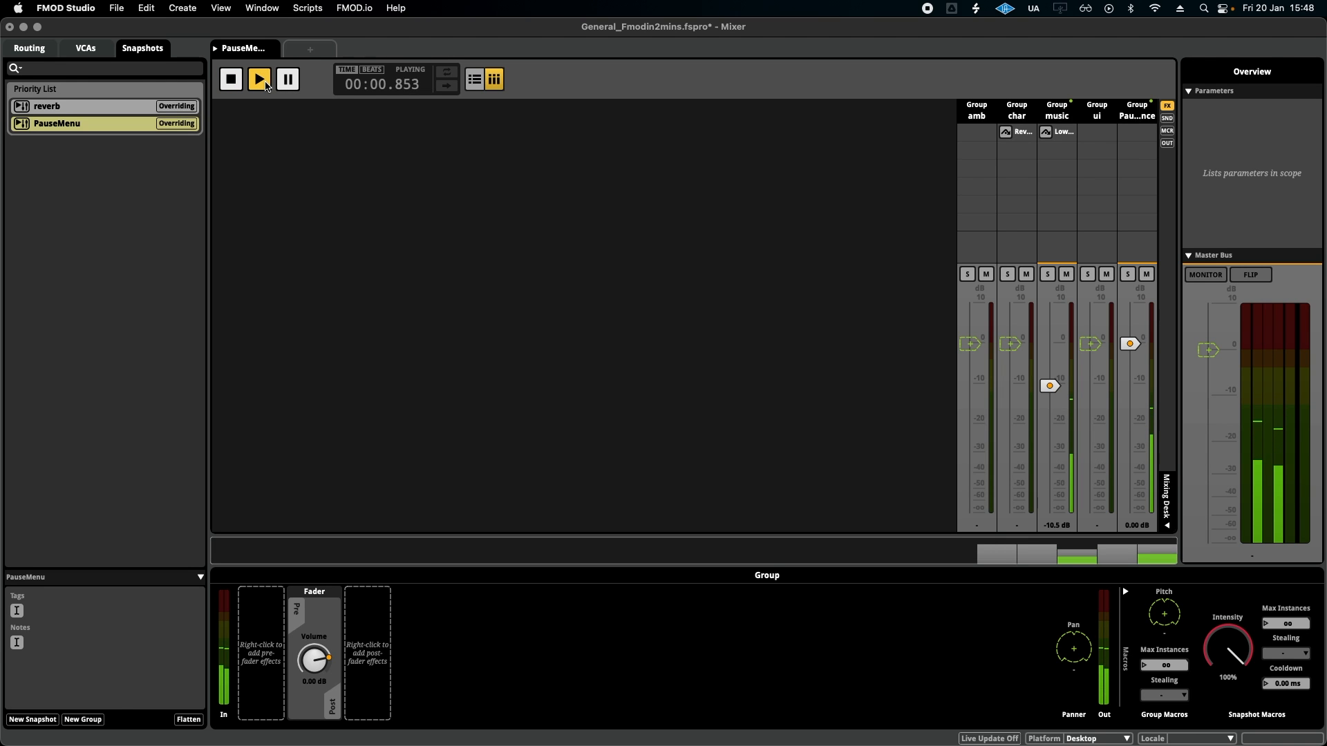